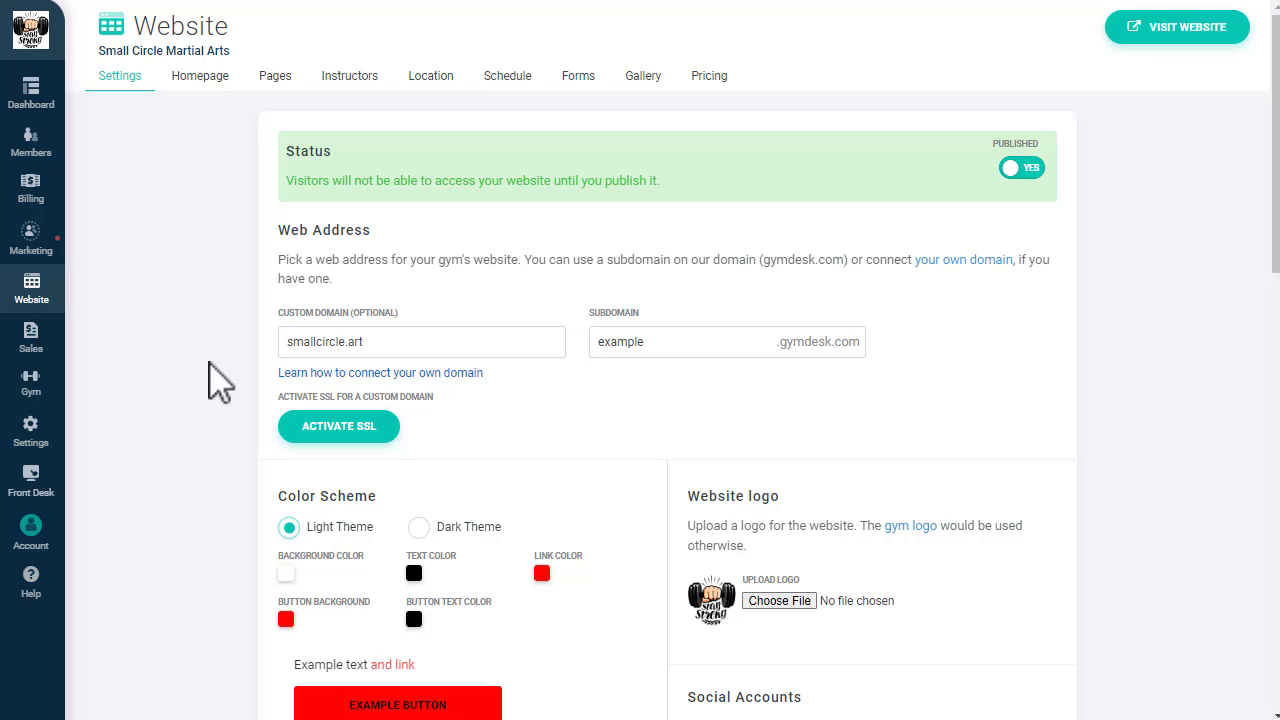
Switch to the Homepage editor from the Website settings page
{"action": "left_click", "coordinate": [200, 76]}
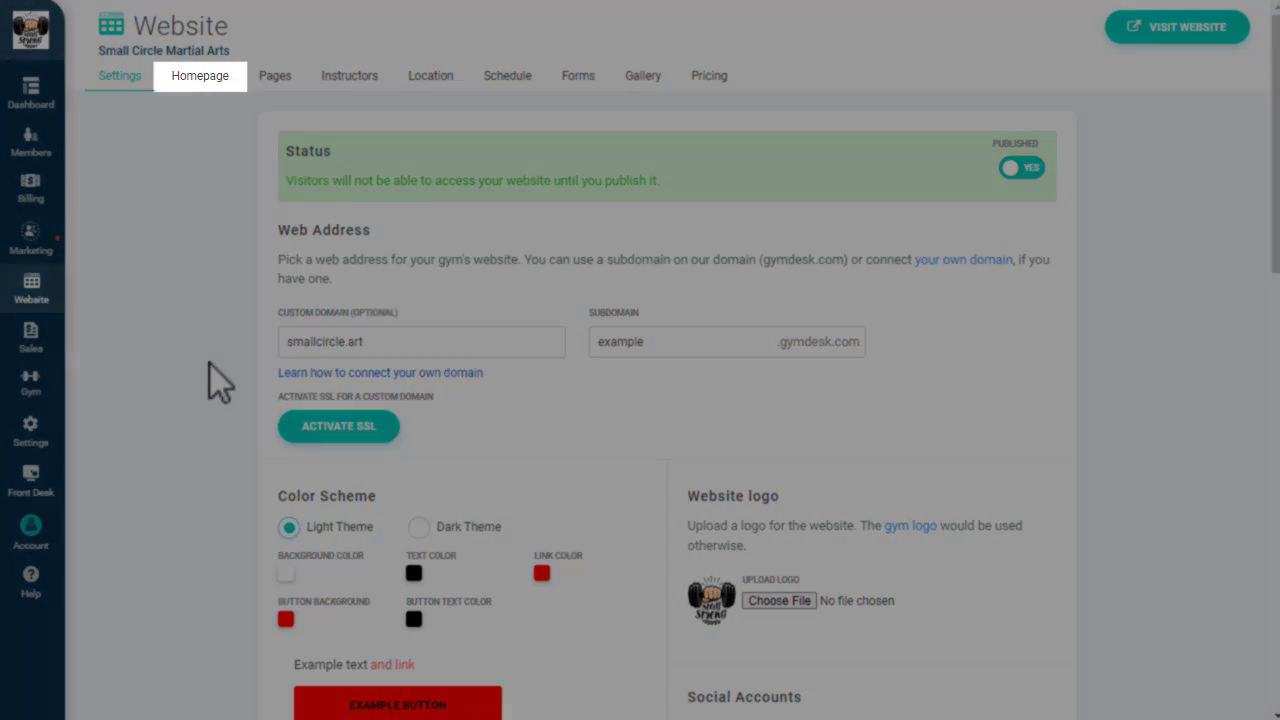
{"action": "mouse_move", "coordinate": [238, 150]}
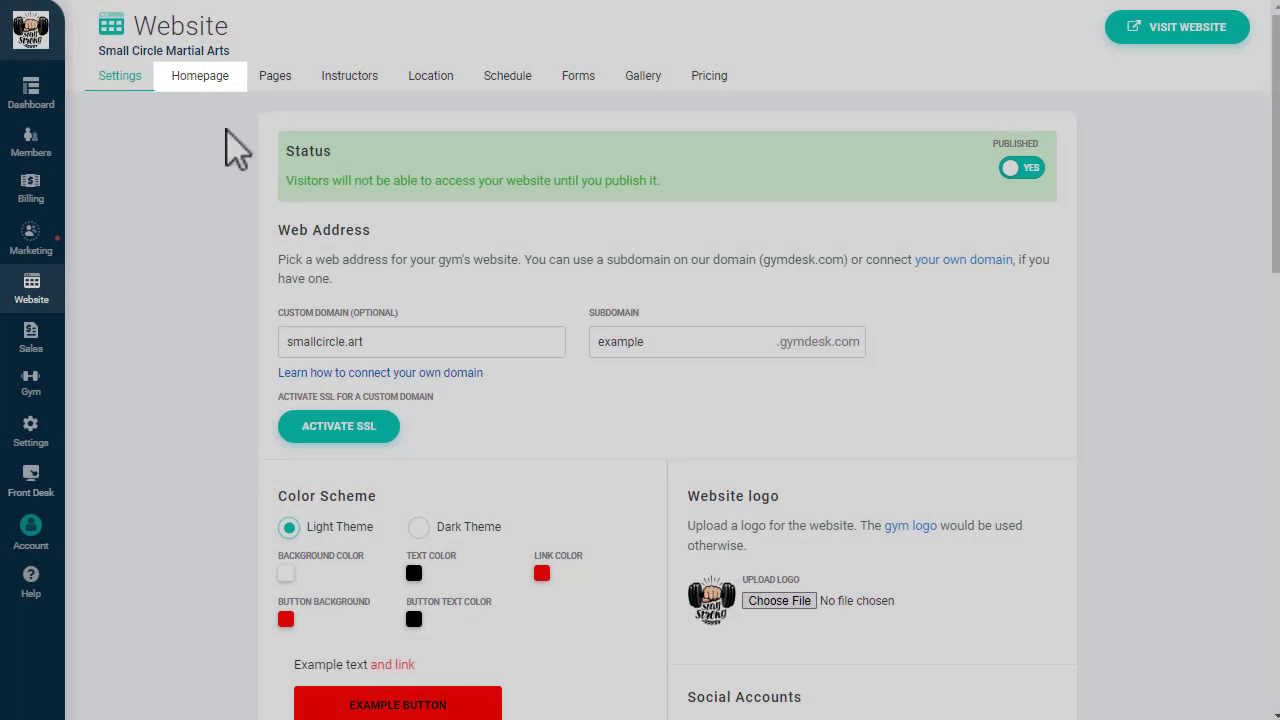
Review the header photo's Block Style settings, then select the welcome paragraph to show its Text options
{"action": "left_click", "coordinate": [200, 76]}
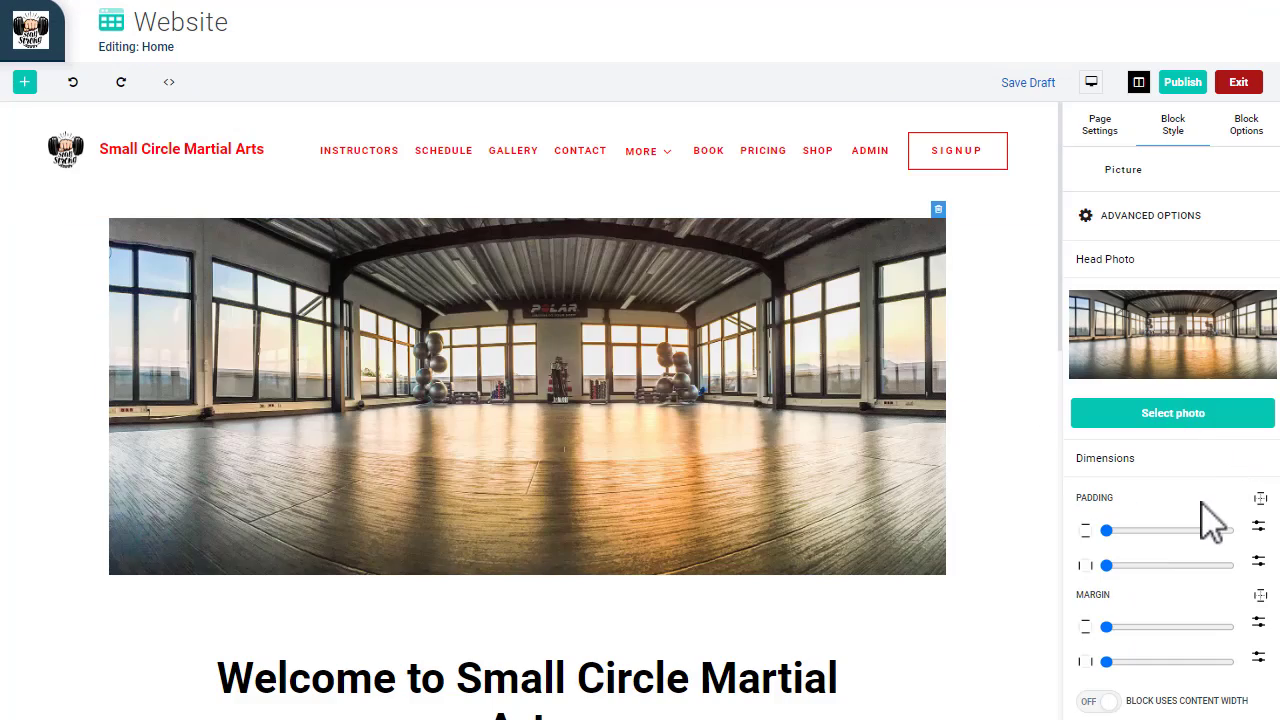
{"action": "scroll", "scroll_direction": "down", "scroll_amount": 3}
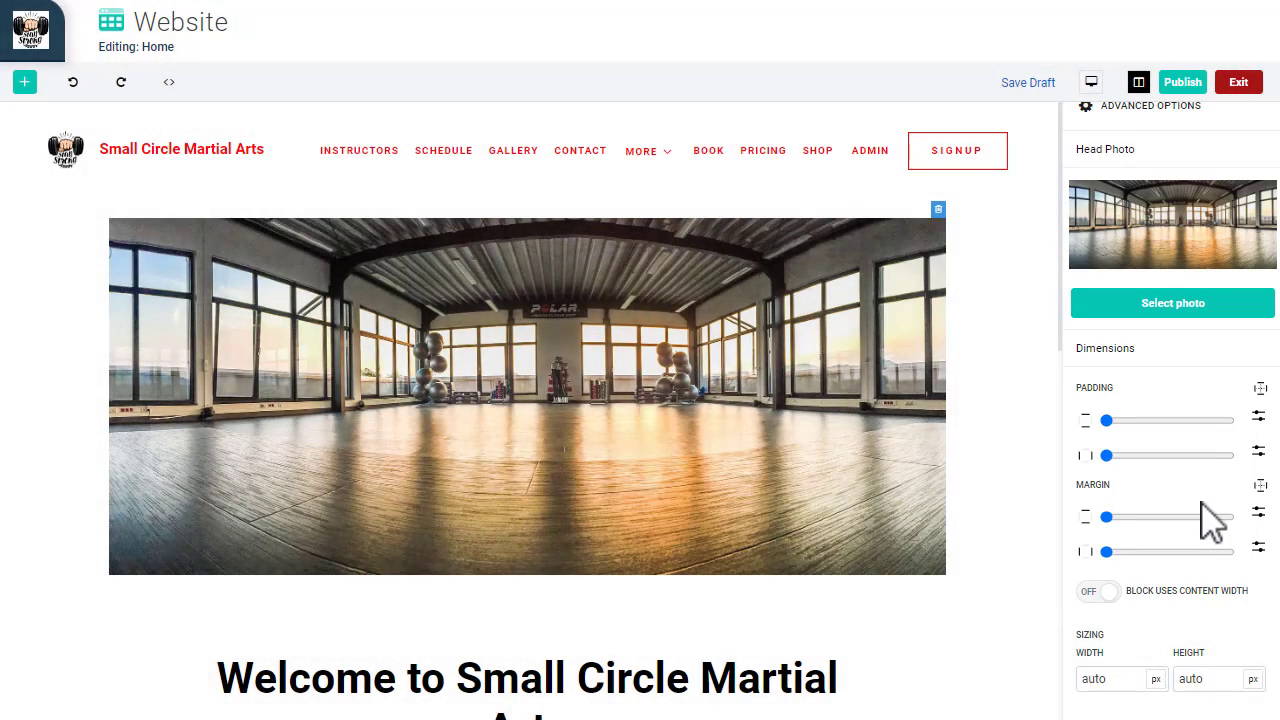
{"action": "left_click", "coordinate": [1104, 124]}
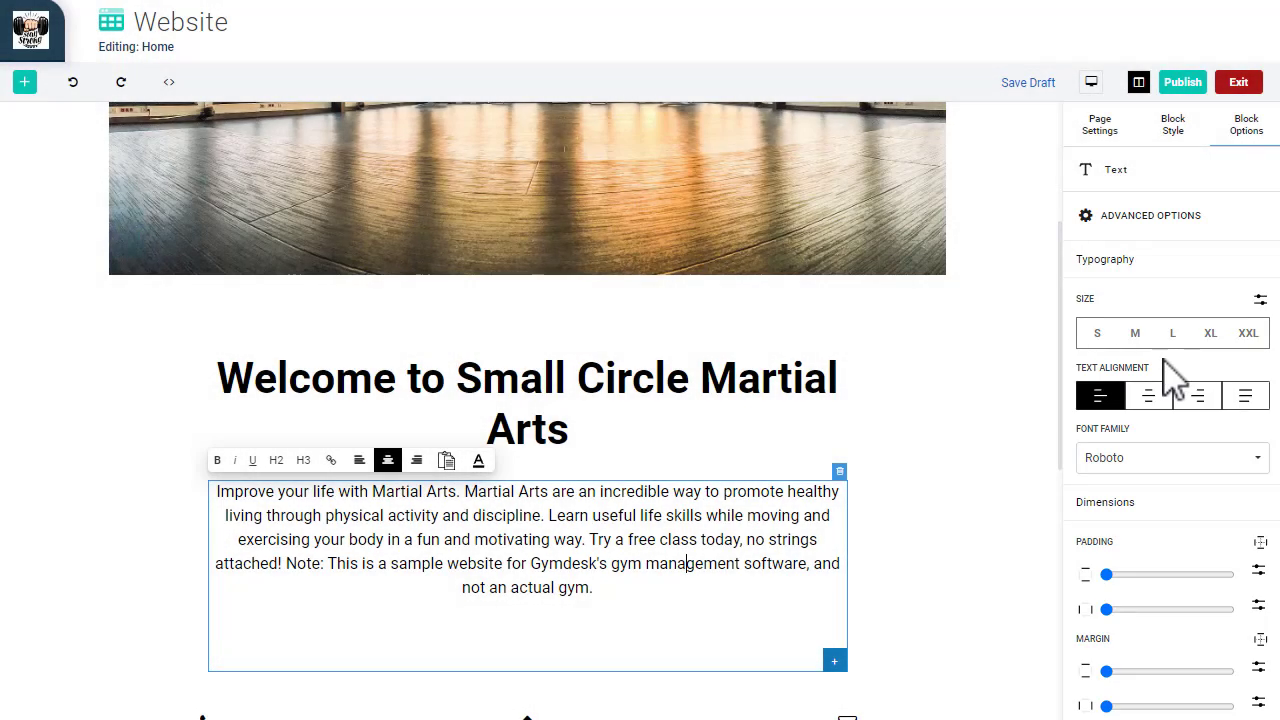
Show the Blocks library listing Text, Image, Schedule, Gallery and Pricing blocks
{"action": "scroll", "scroll_direction": "down", "scroll_amount": 3}
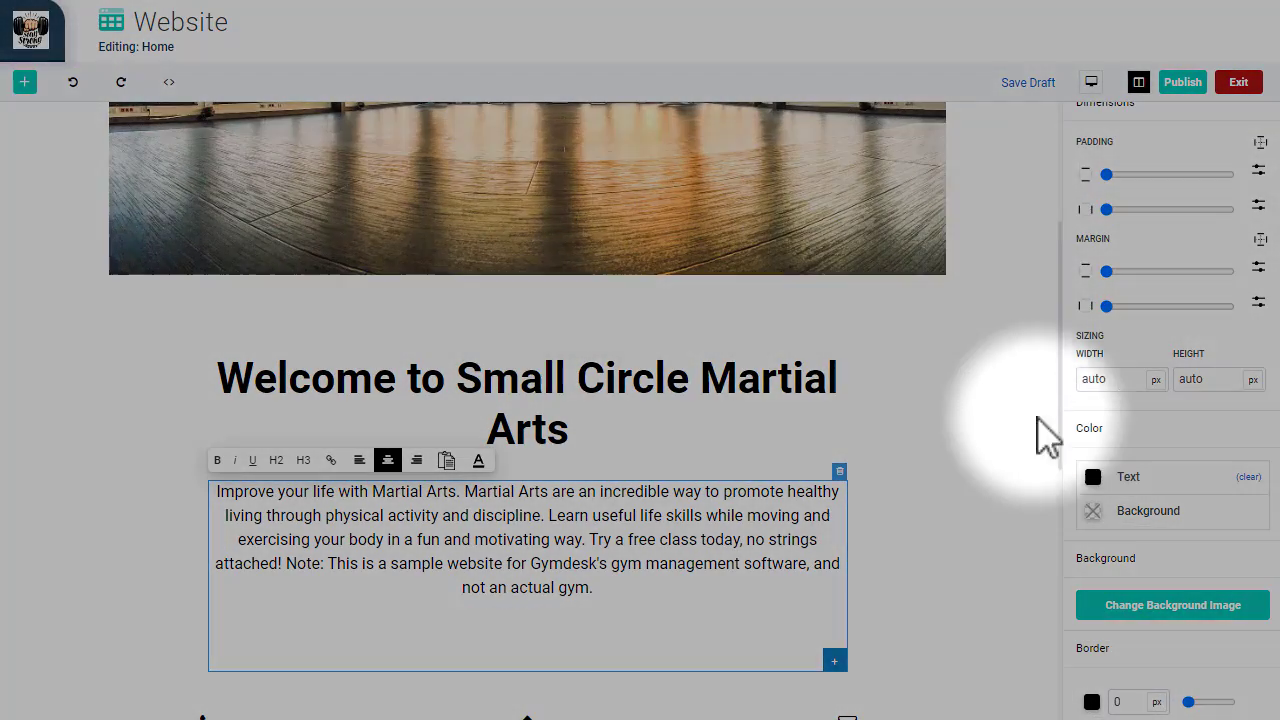
{"action": "left_click", "coordinate": [24, 82]}
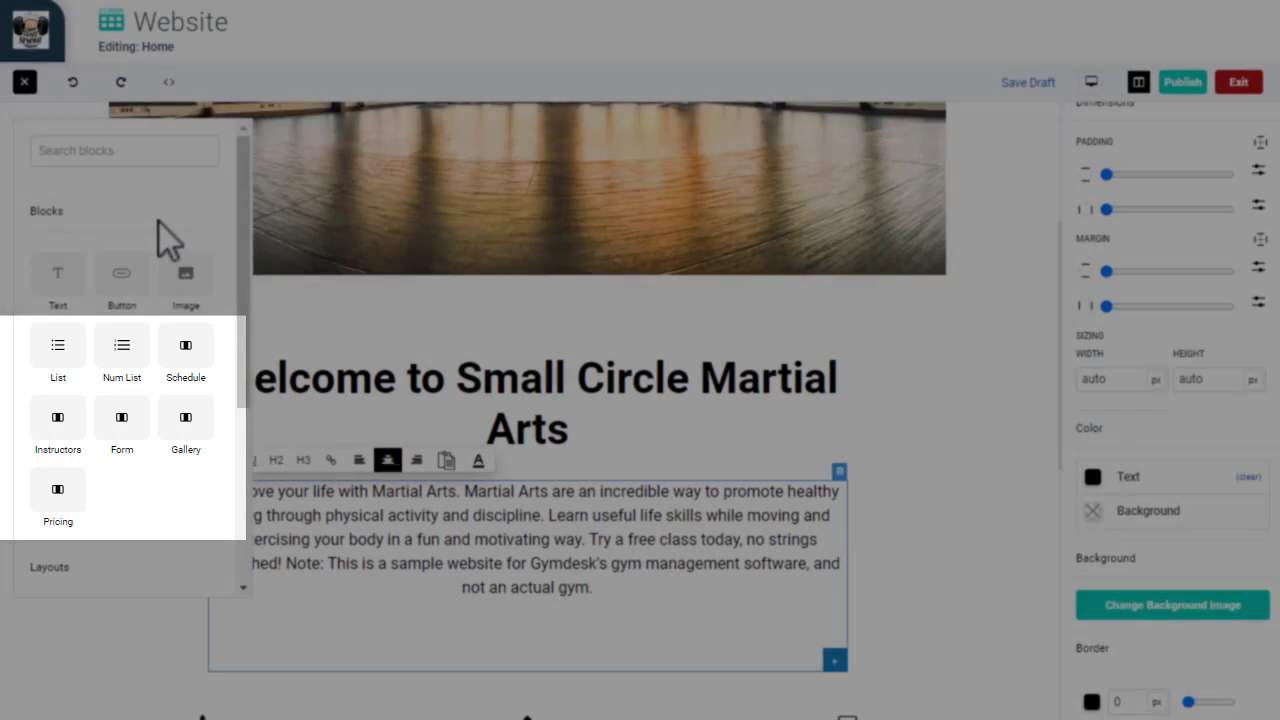
Close the Blocks panel and show the Block Style settings for the 'Welcome to Small Circle Martial Arts' heading
{"action": "left_click", "coordinate": [598, 420]}
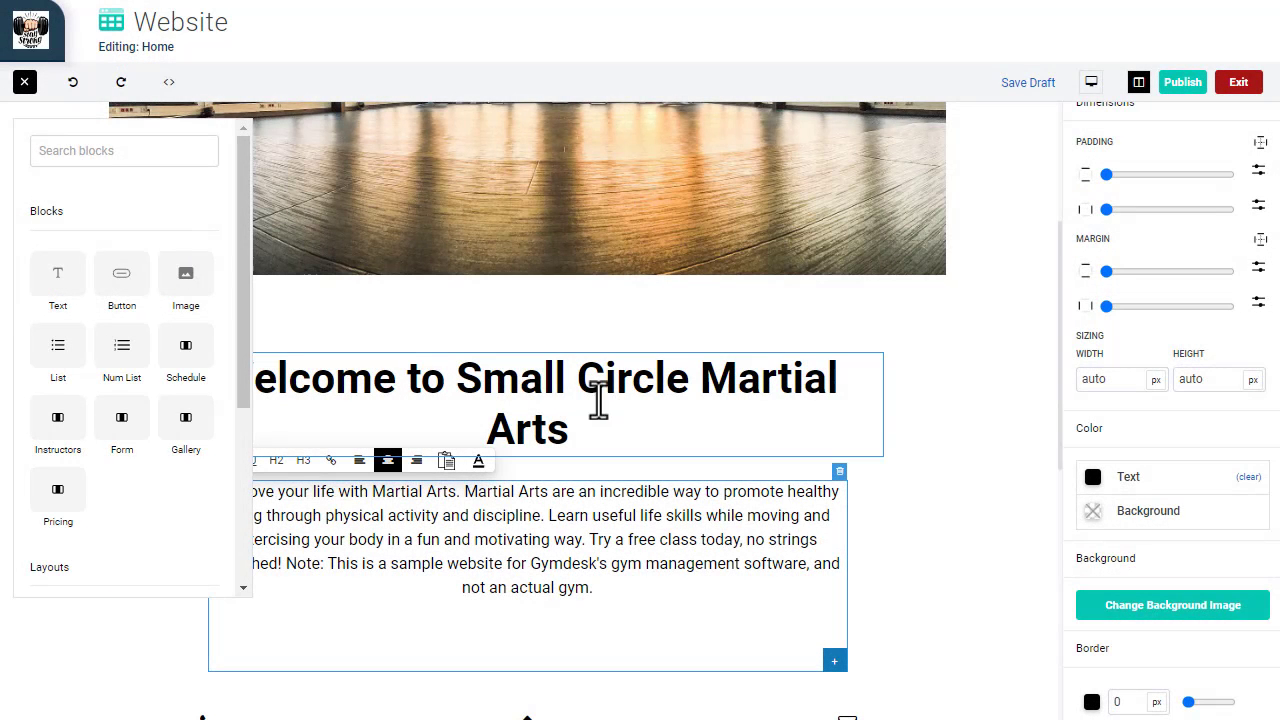
{"action": "left_click", "coordinate": [24, 82]}
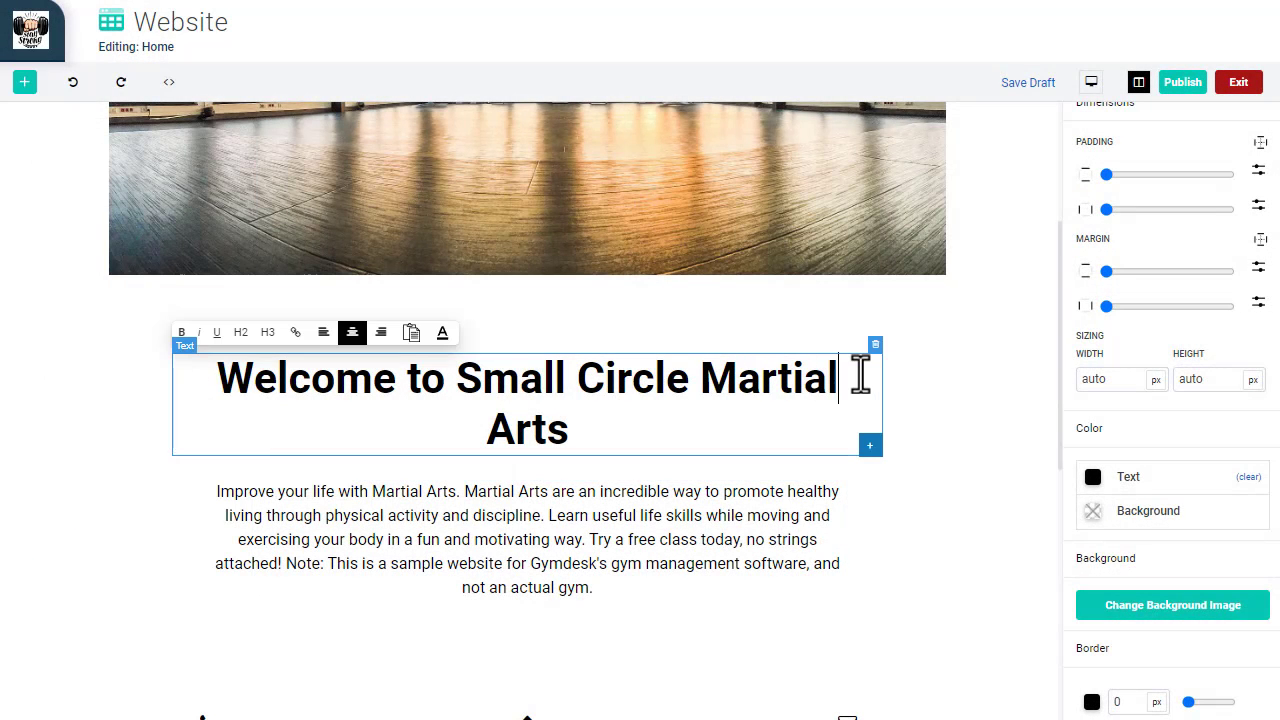
{"action": "left_click", "coordinate": [1172, 124]}
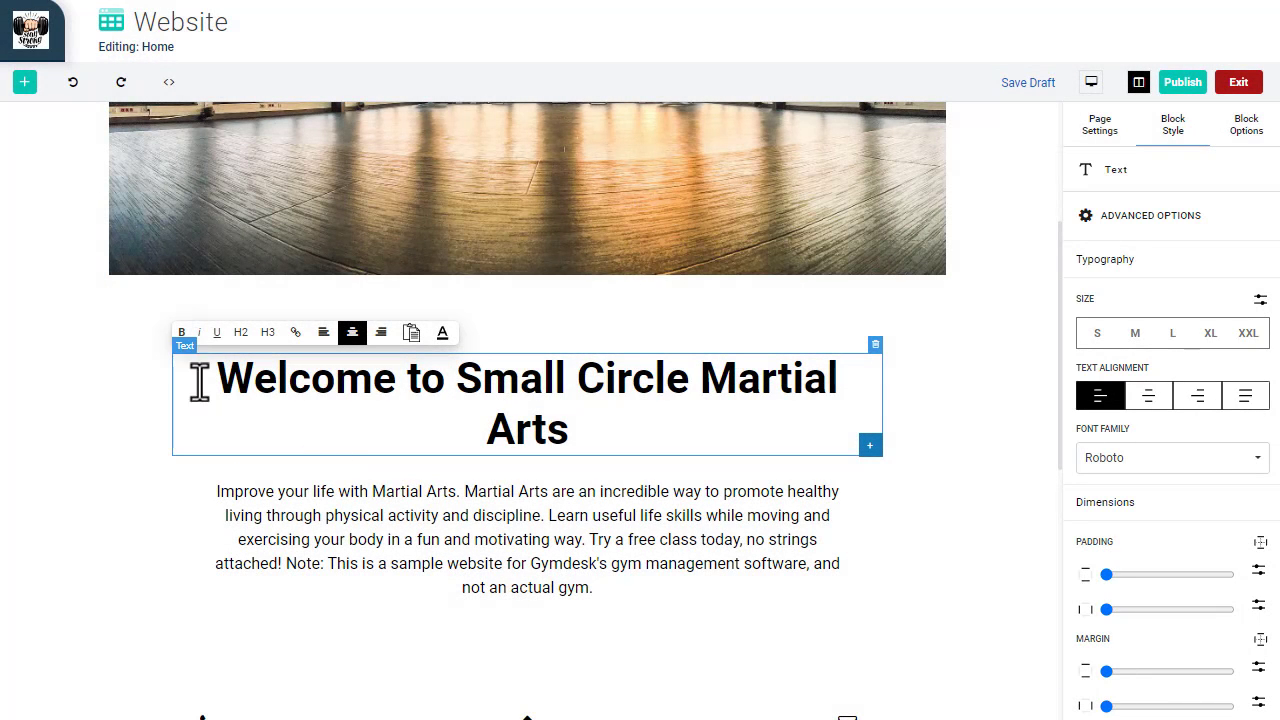
{"action": "mouse_move", "coordinate": [24, 82]}
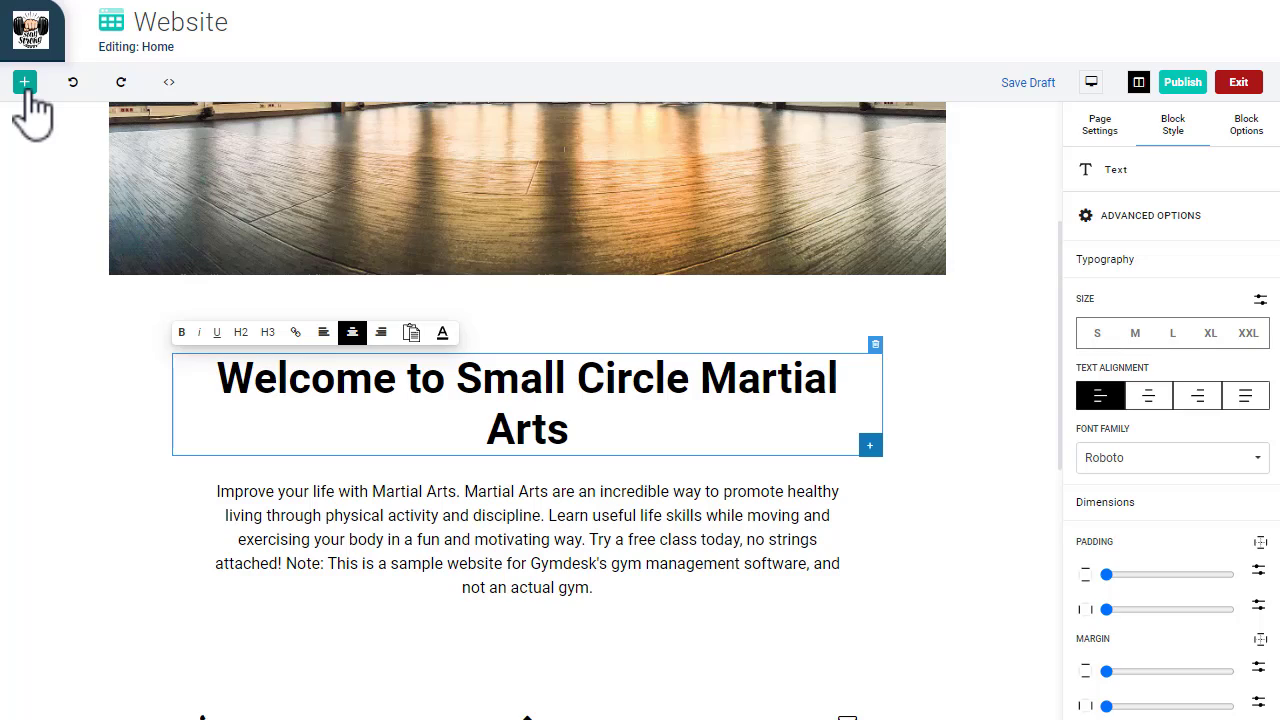
Add Schedule and Form blocks below the welcome text, linking the form to '14-day free trial'
{"action": "left_click", "coordinate": [24, 82]}
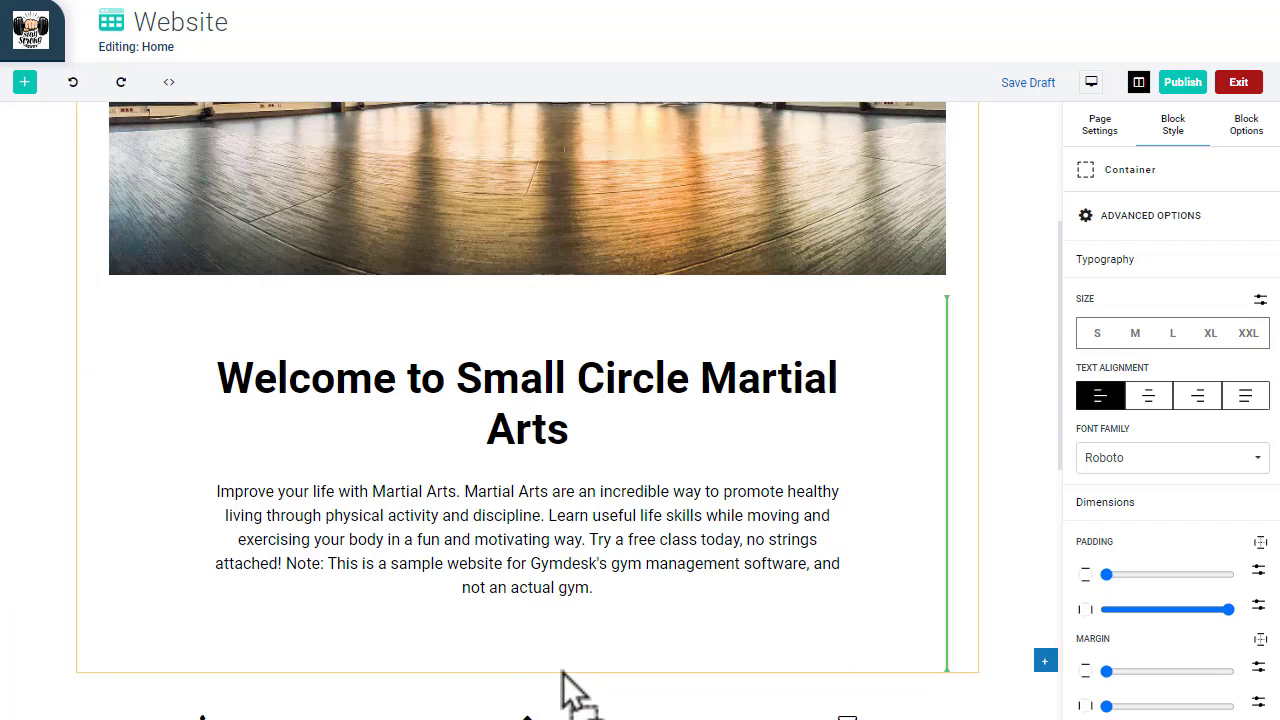
{"action": "scroll", "scroll_direction": "down", "scroll_amount": 3}
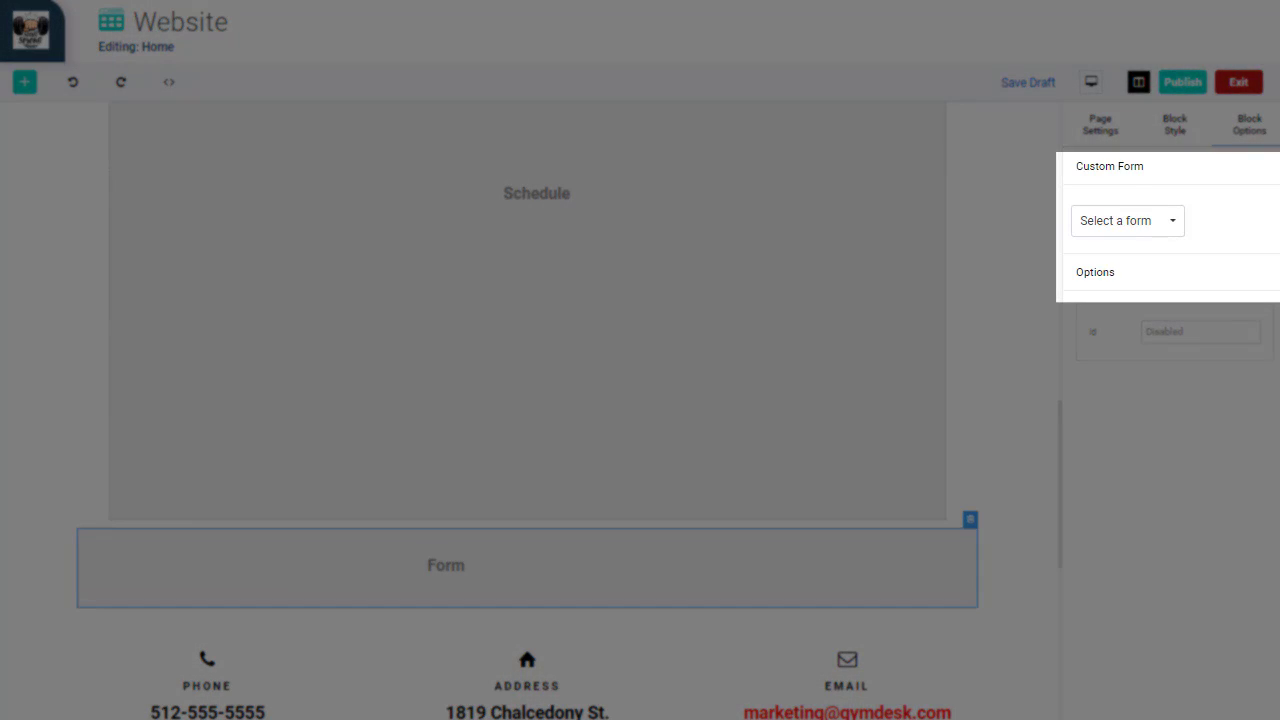
{"action": "left_click", "coordinate": [1128, 220]}
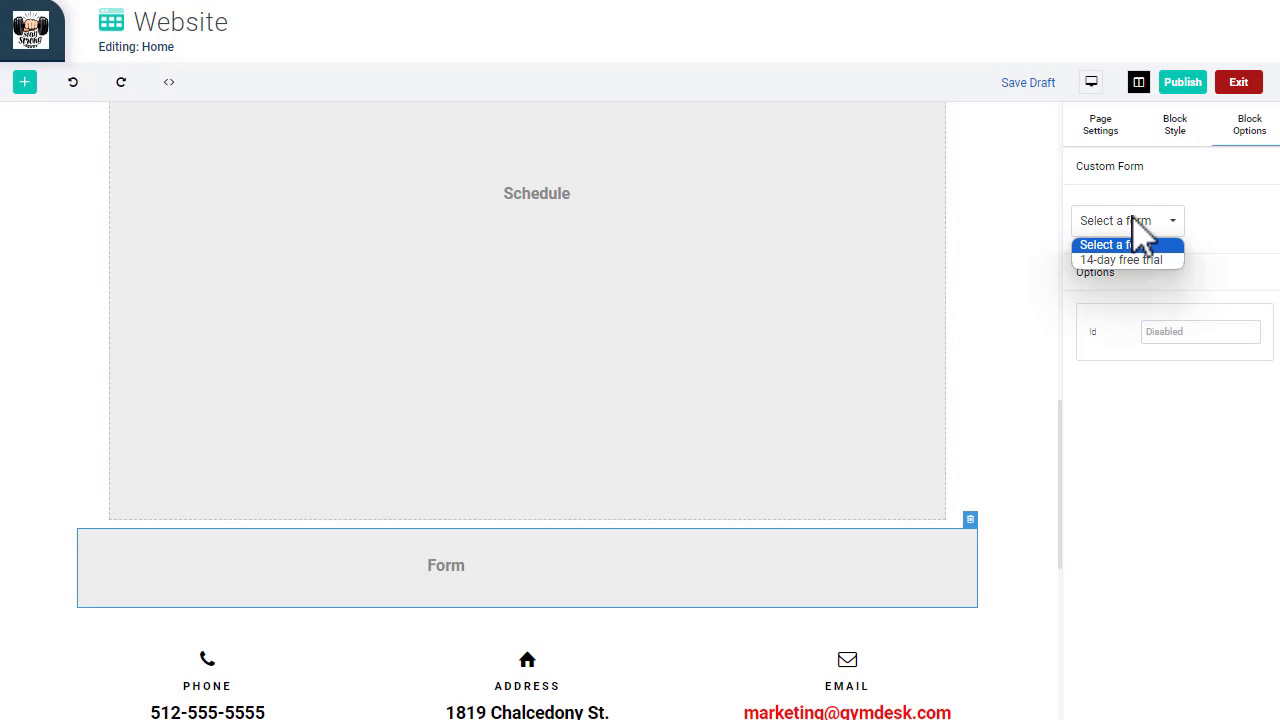
{"action": "left_click", "coordinate": [1122, 260]}
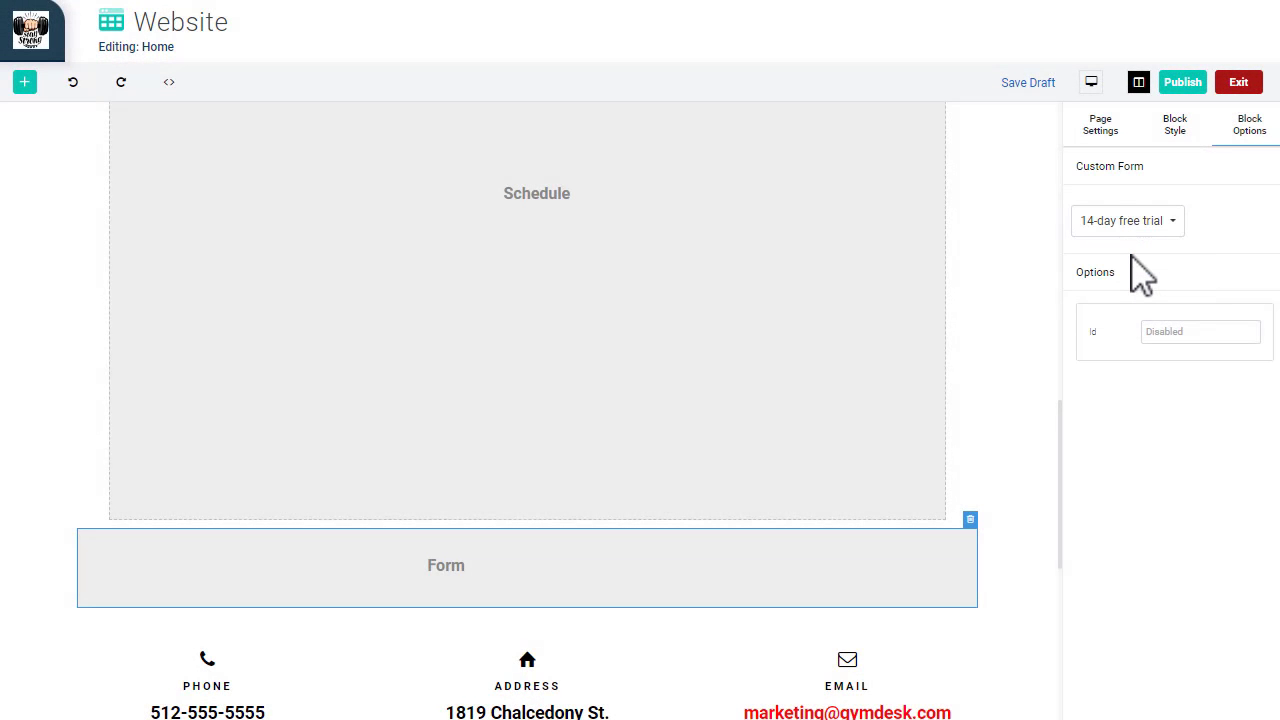
{"action": "scroll", "scroll_direction": "down", "scroll_amount": 3}
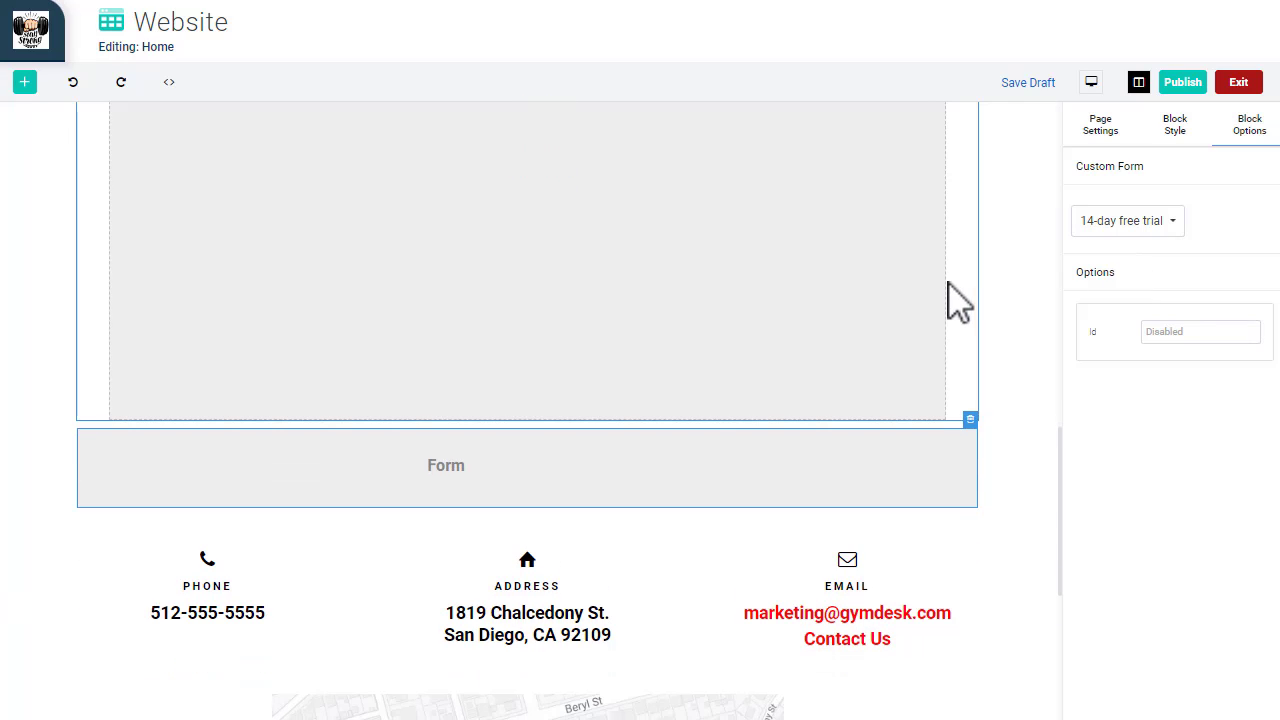
Place a 7/3 Columns layout row from Layouts below the Form block
{"action": "left_click", "coordinate": [24, 82]}
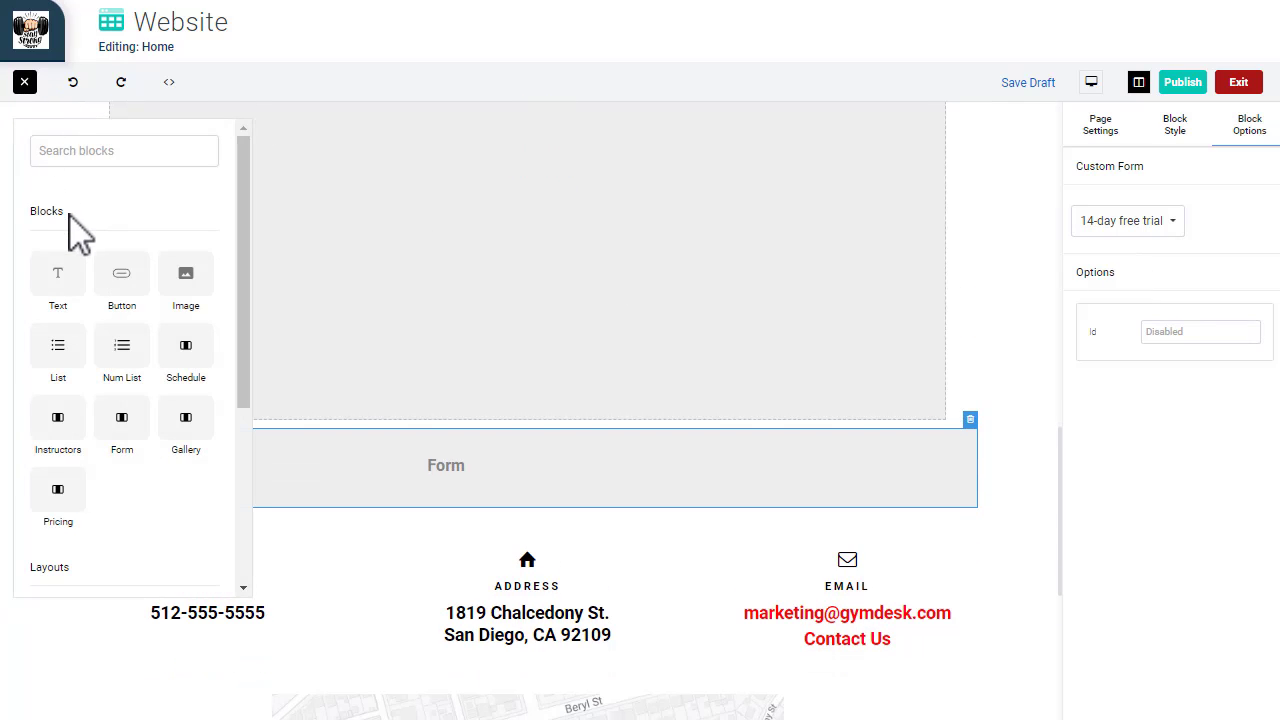
{"action": "scroll", "scroll_direction": "down", "scroll_amount": 3}
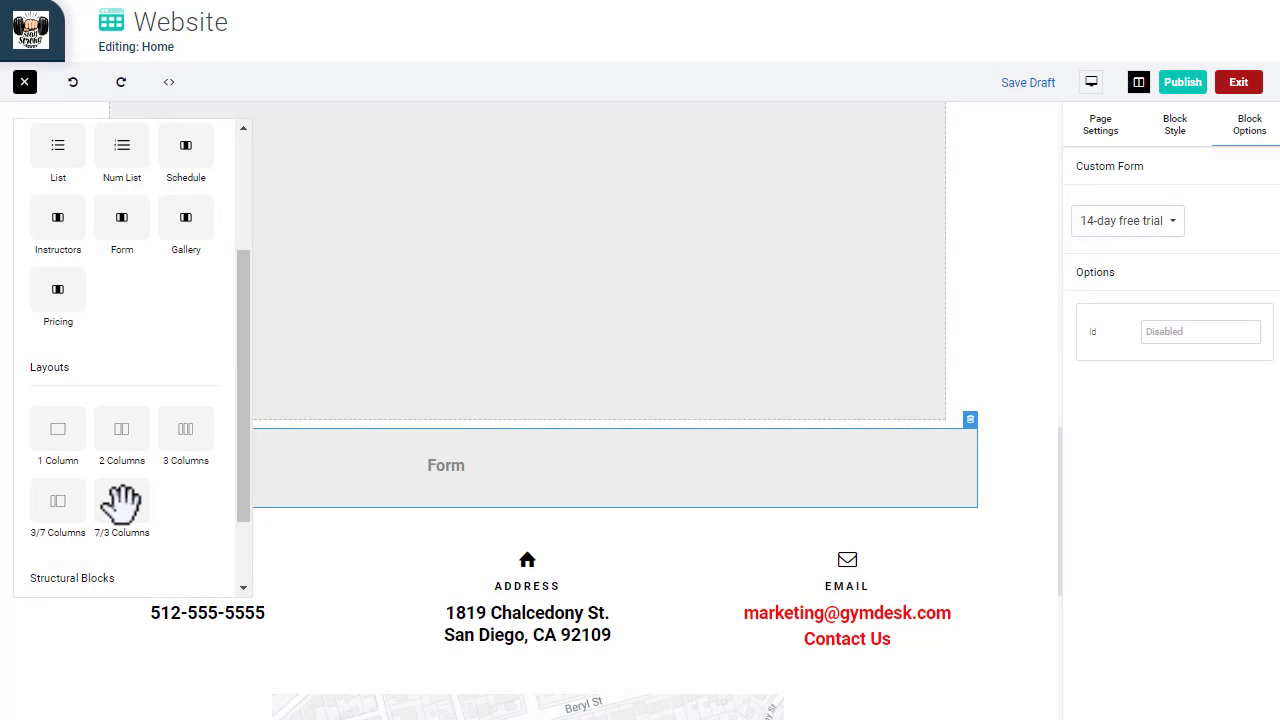
{"action": "mouse_move", "coordinate": [180, 540]}
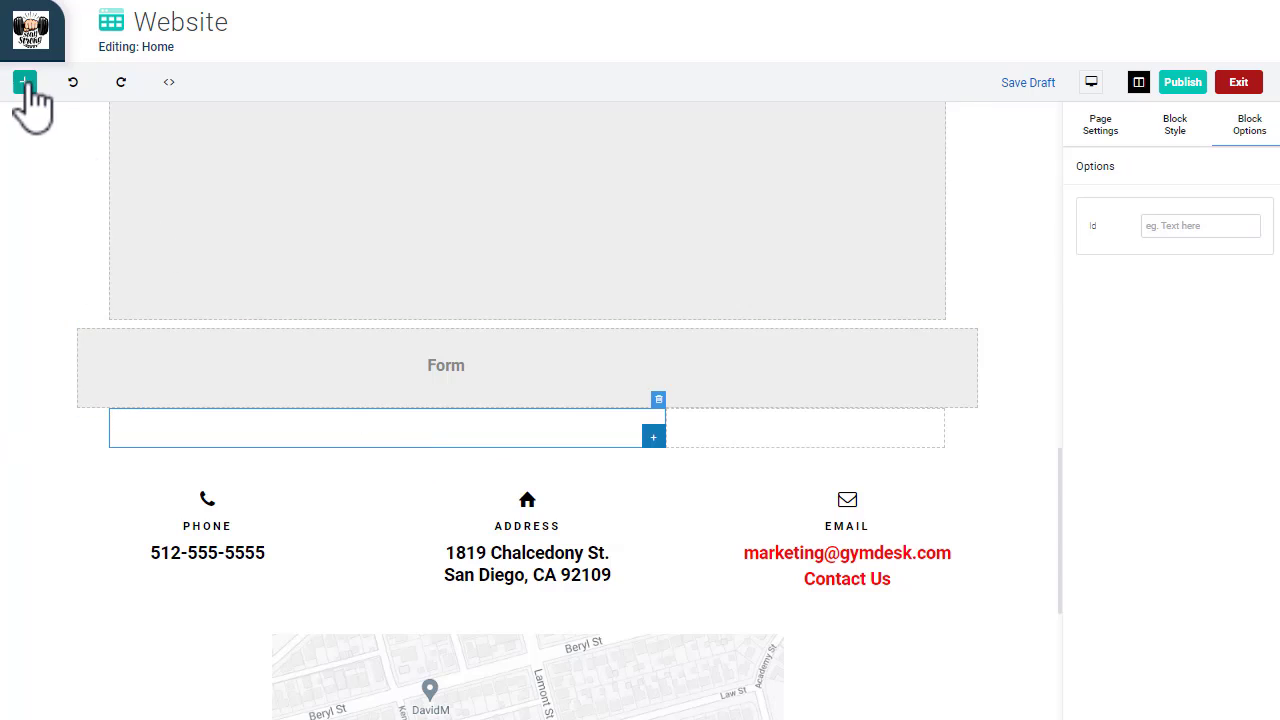
Add a centered 'Start your free trial today!' text in the left column and label the button JOIN NOW
{"action": "left_click", "coordinate": [24, 82]}
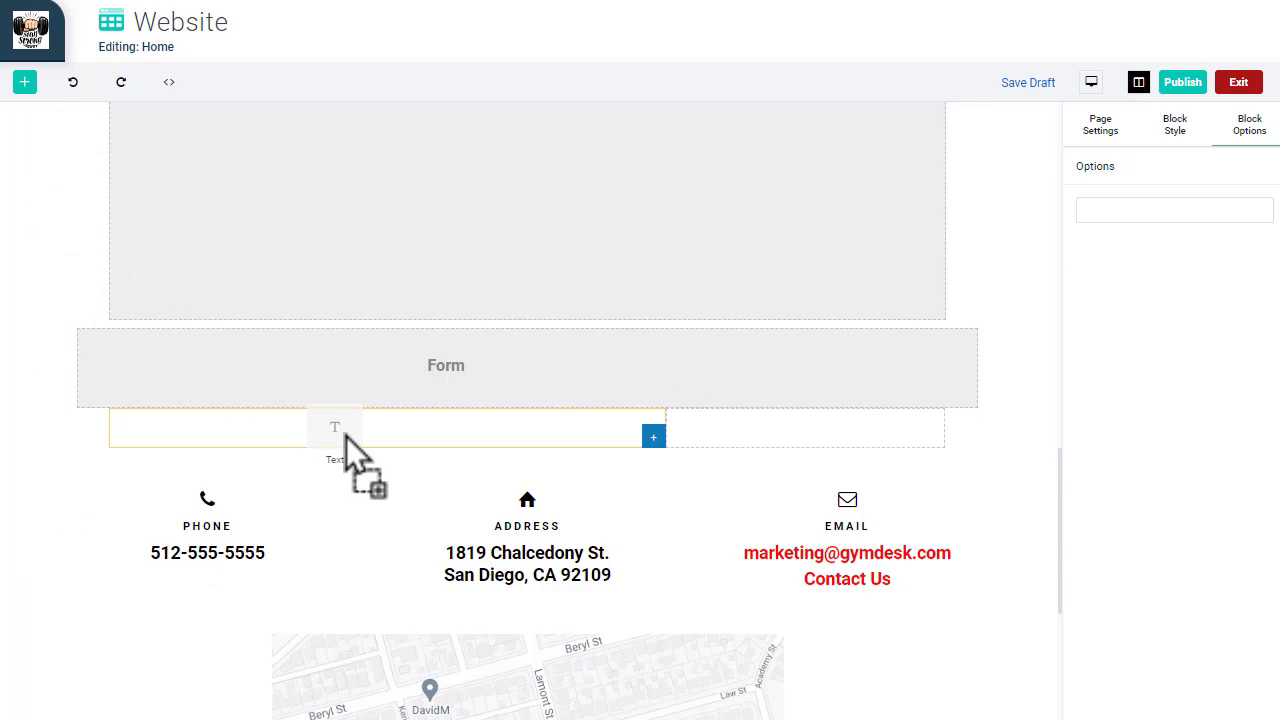
{"action": "left_click", "coordinate": [336, 428]}
{"action": "type", "text": "Start your free trial today!"}
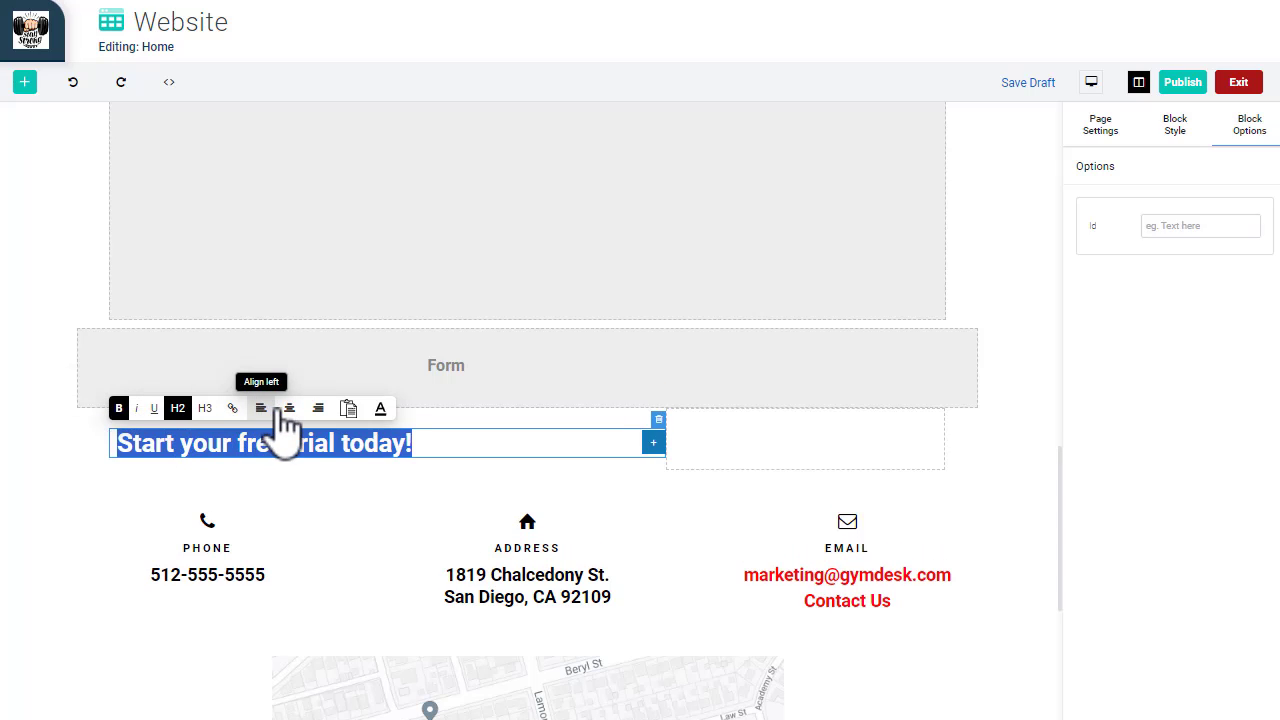
{"action": "left_click", "coordinate": [288, 408]}
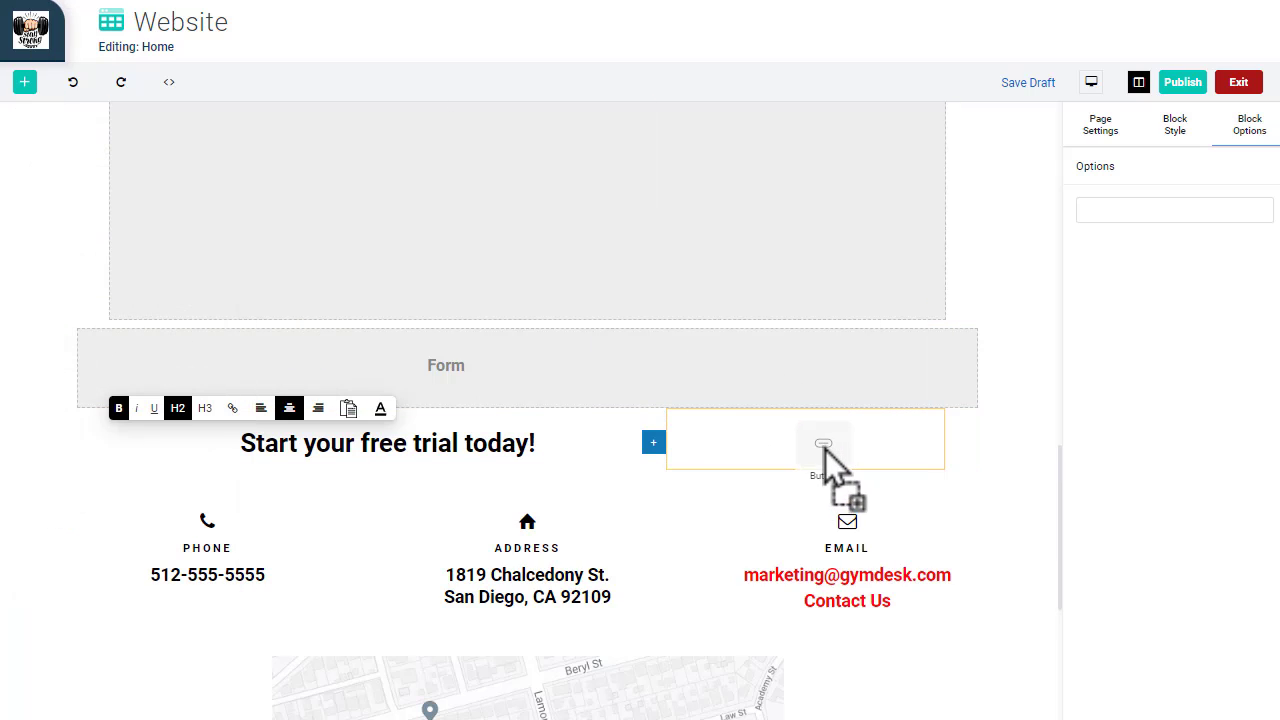
{"action": "left_click", "coordinate": [824, 448]}
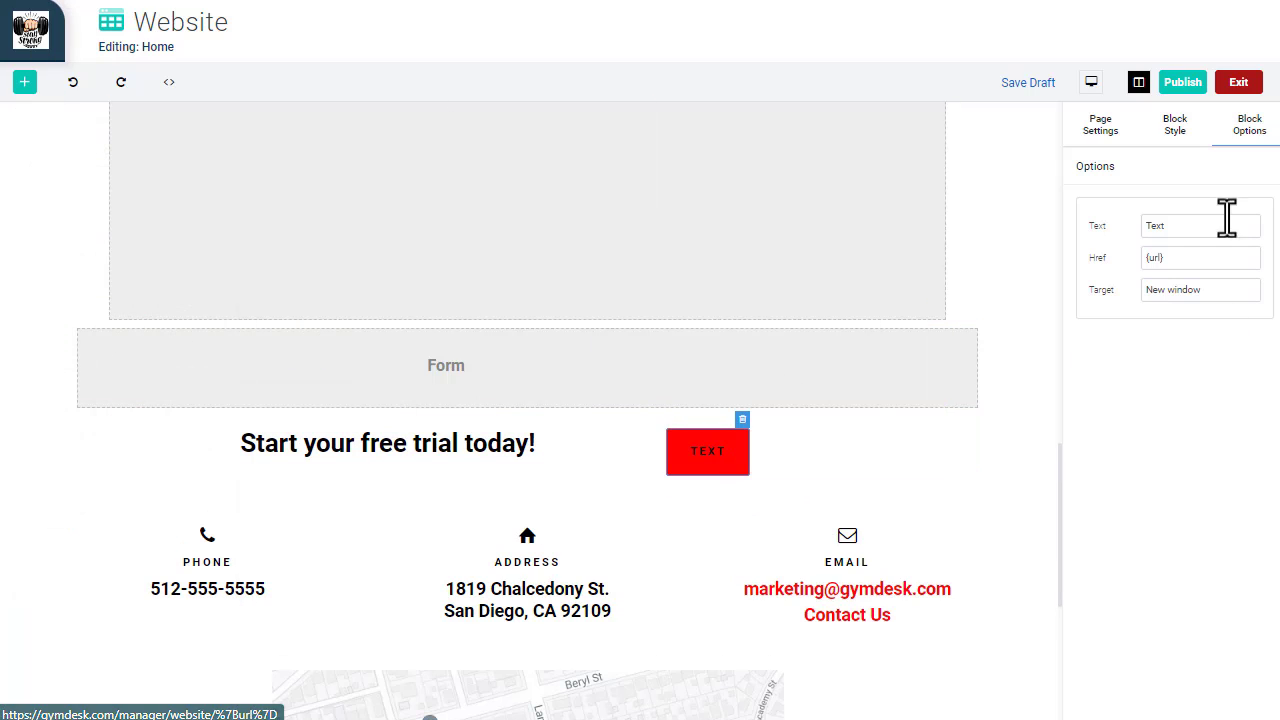
{"action": "type", "text": "JOIN NOW"}
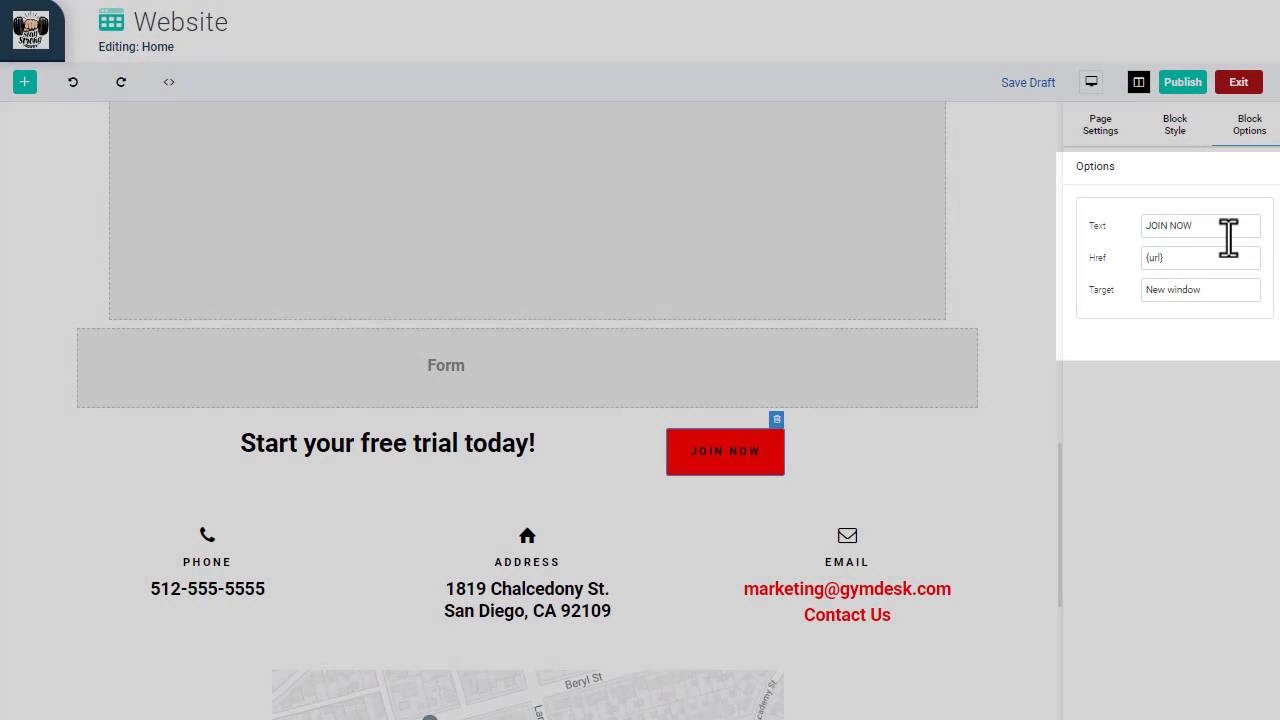
Center the button's column text alignment and add an empty container below the row
{"action": "left_click", "coordinate": [1176, 124]}
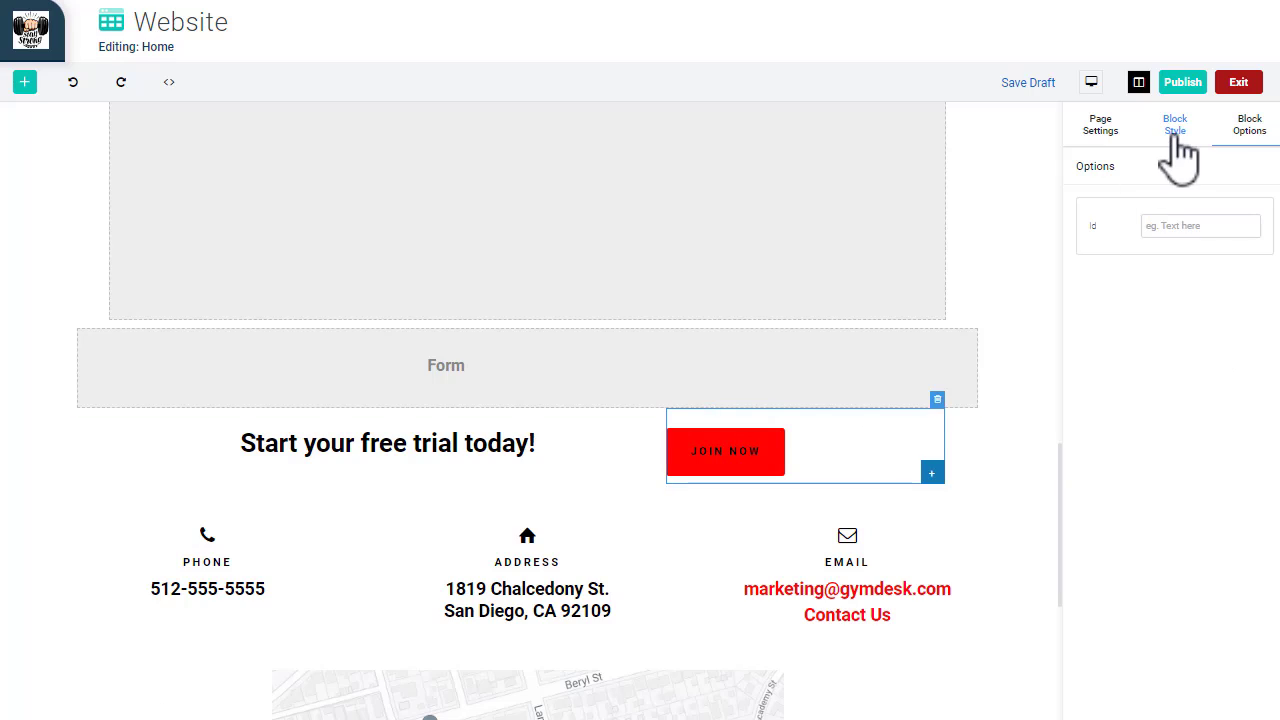
{"action": "left_click", "coordinate": [1172, 124]}
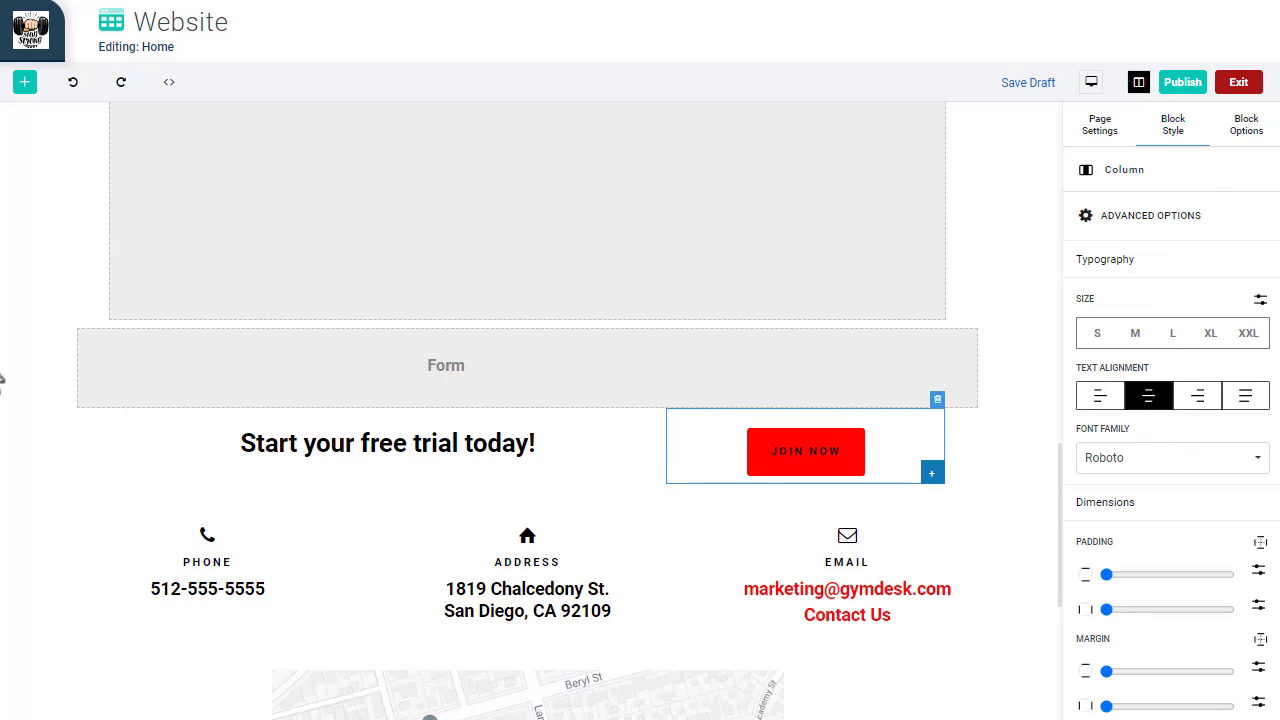
{"action": "left_click", "coordinate": [24, 82]}
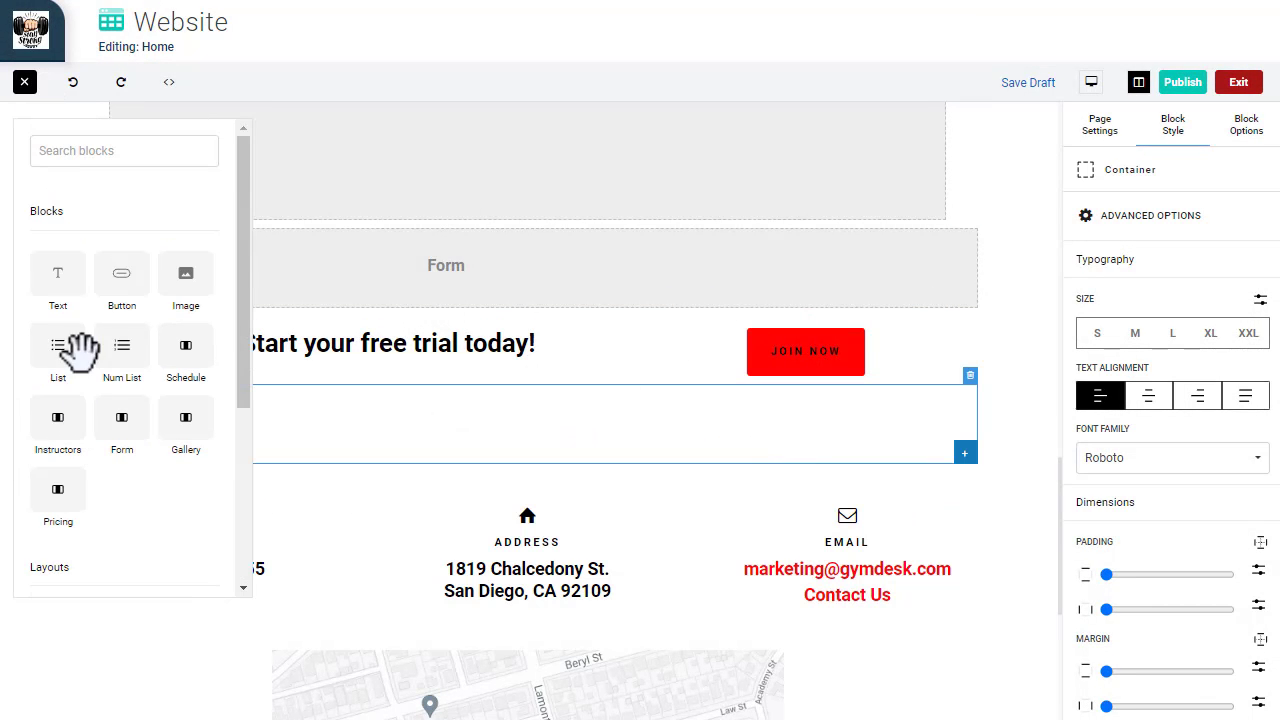
Insert the second gallery image of two grapplers into the new container and review its Block Style settings
{"action": "left_click", "coordinate": [184, 272]}
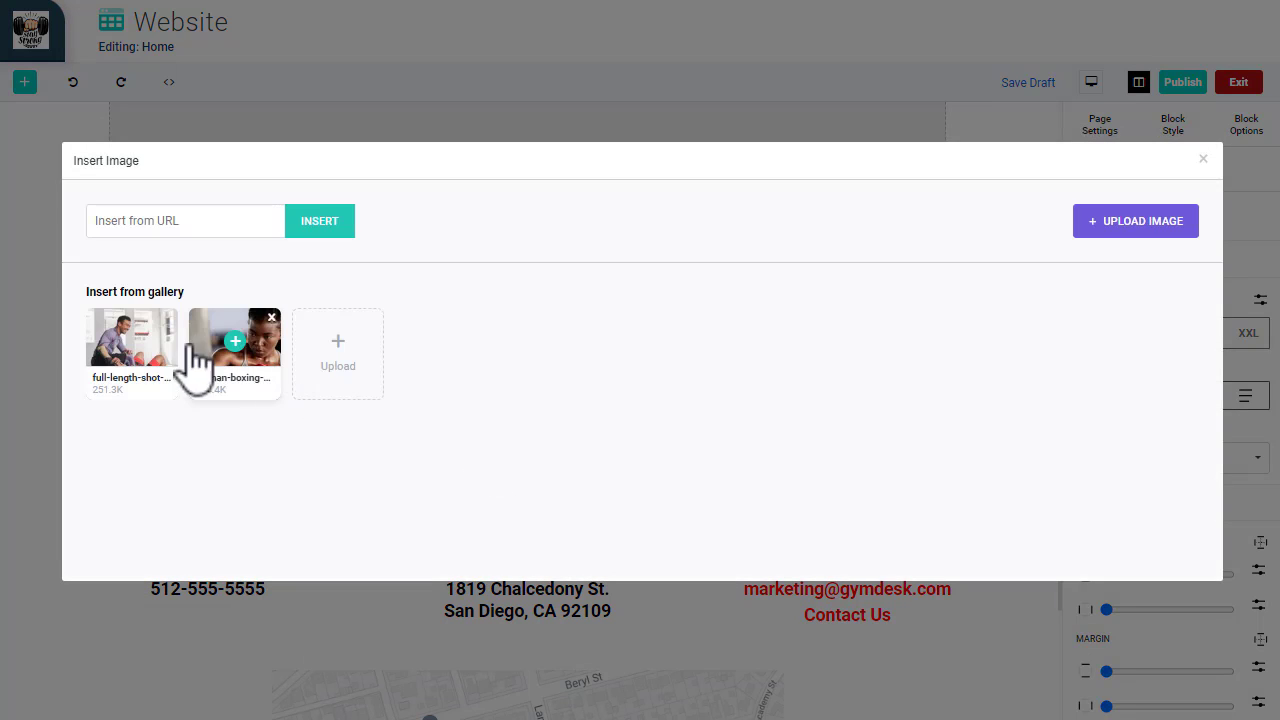
{"action": "left_click", "coordinate": [236, 340]}
{"action": "type", "text": "gE"}
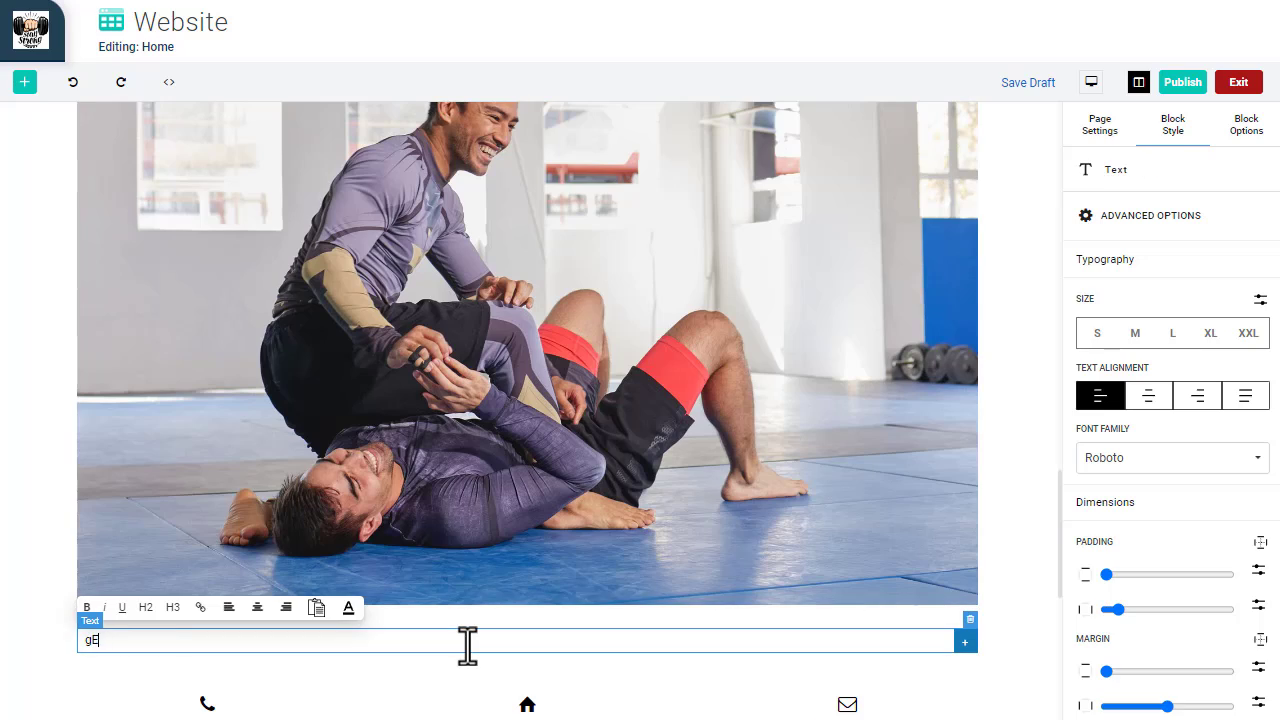
{"action": "type", "text": "Get on the m"}
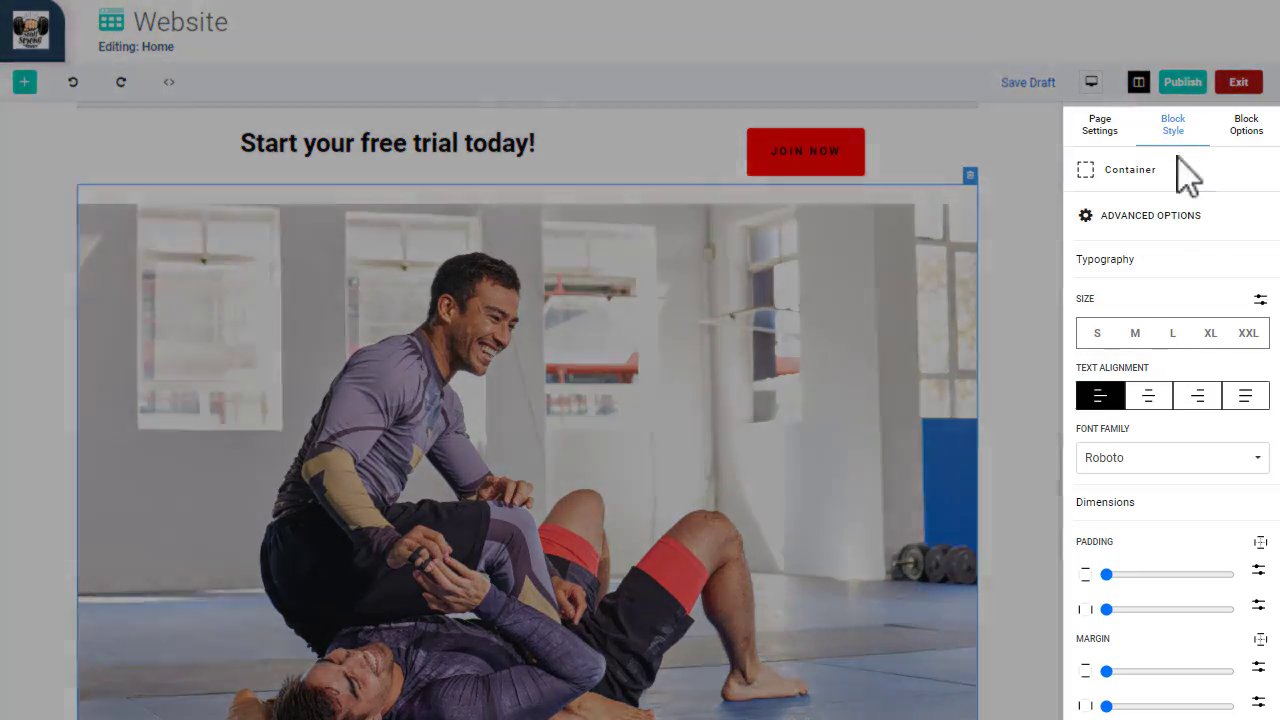
{"action": "scroll", "scroll_direction": "down", "scroll_amount": 3}
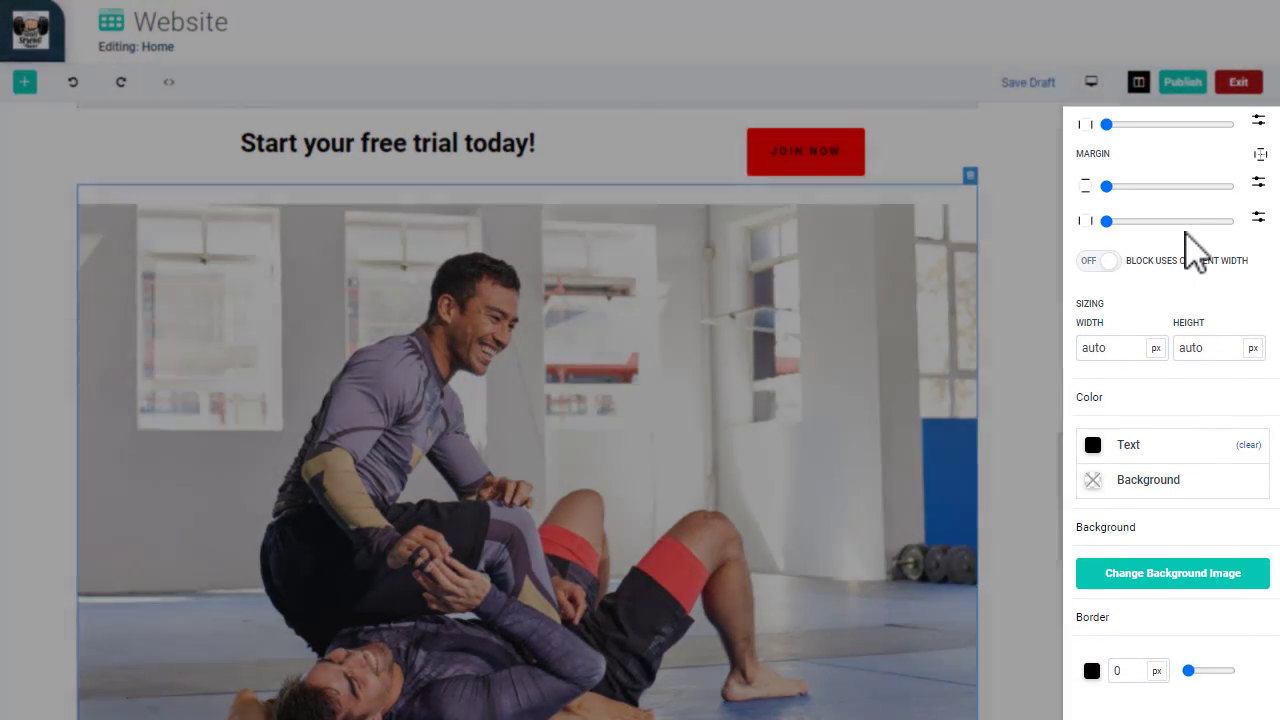
{"action": "scroll", "scroll_direction": "down", "scroll_amount": 3}
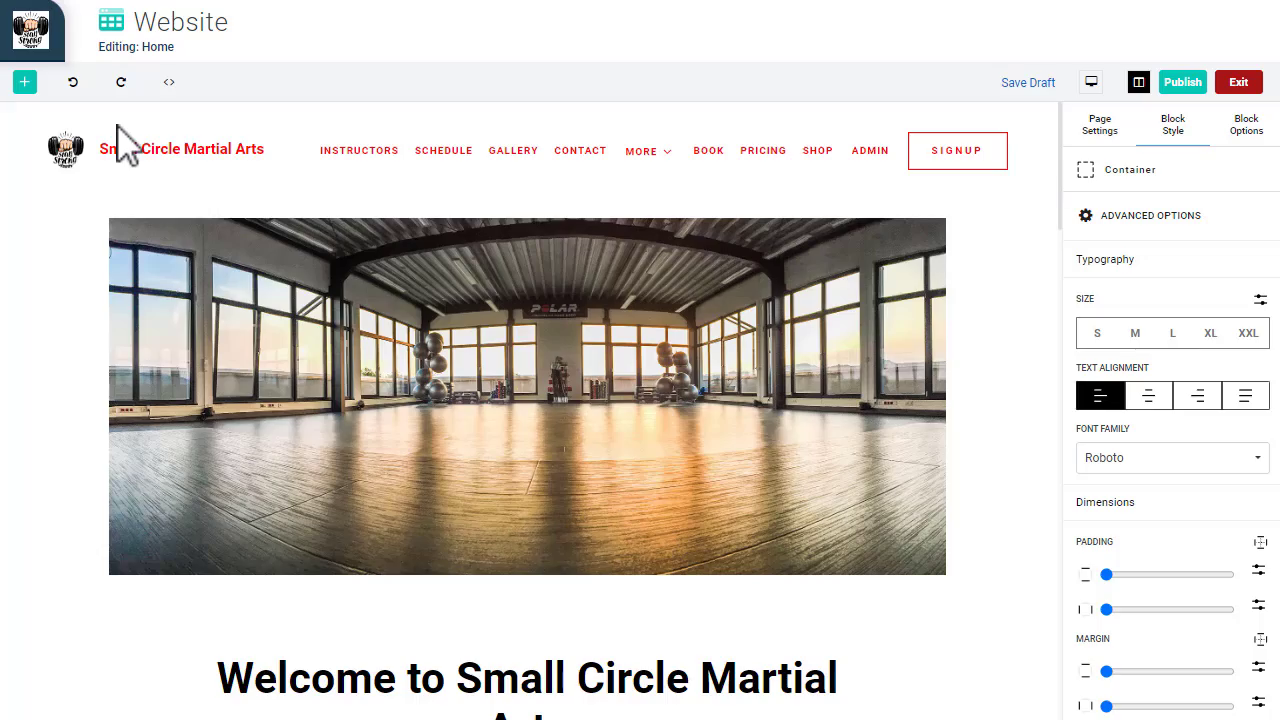
{"action": "left_click", "coordinate": [168, 82]}
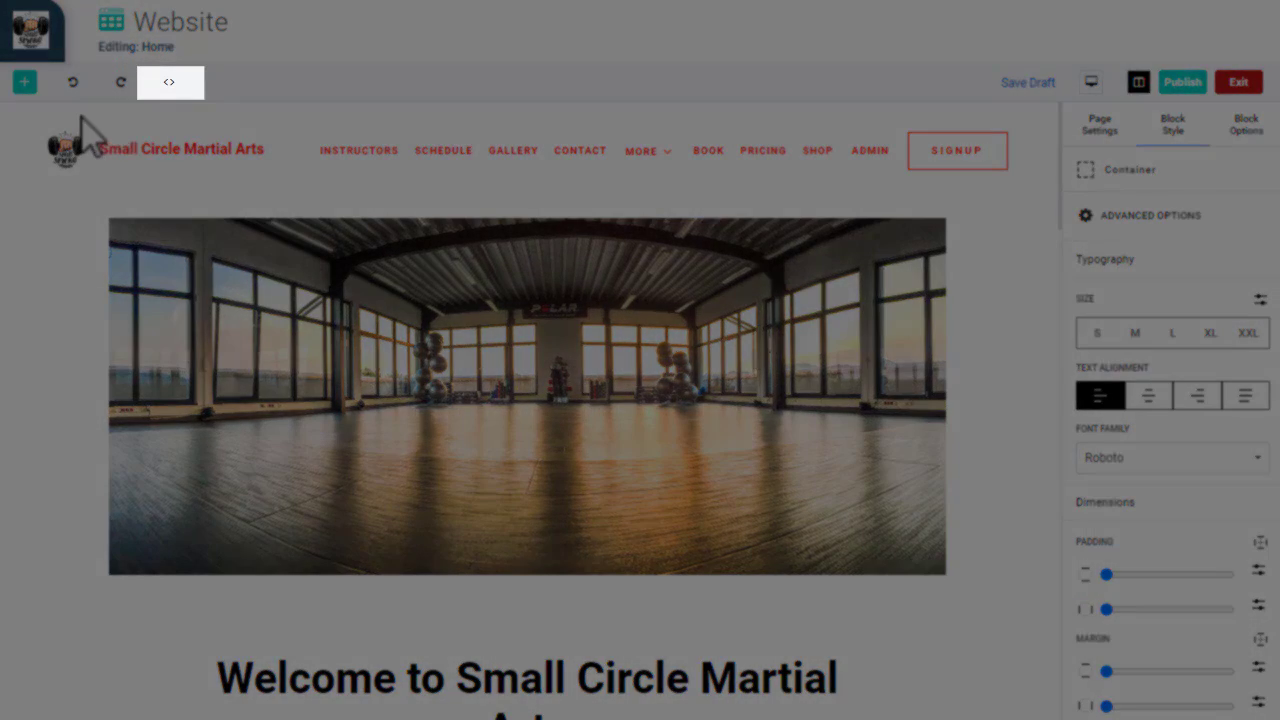
{"action": "left_click", "coordinate": [168, 82]}
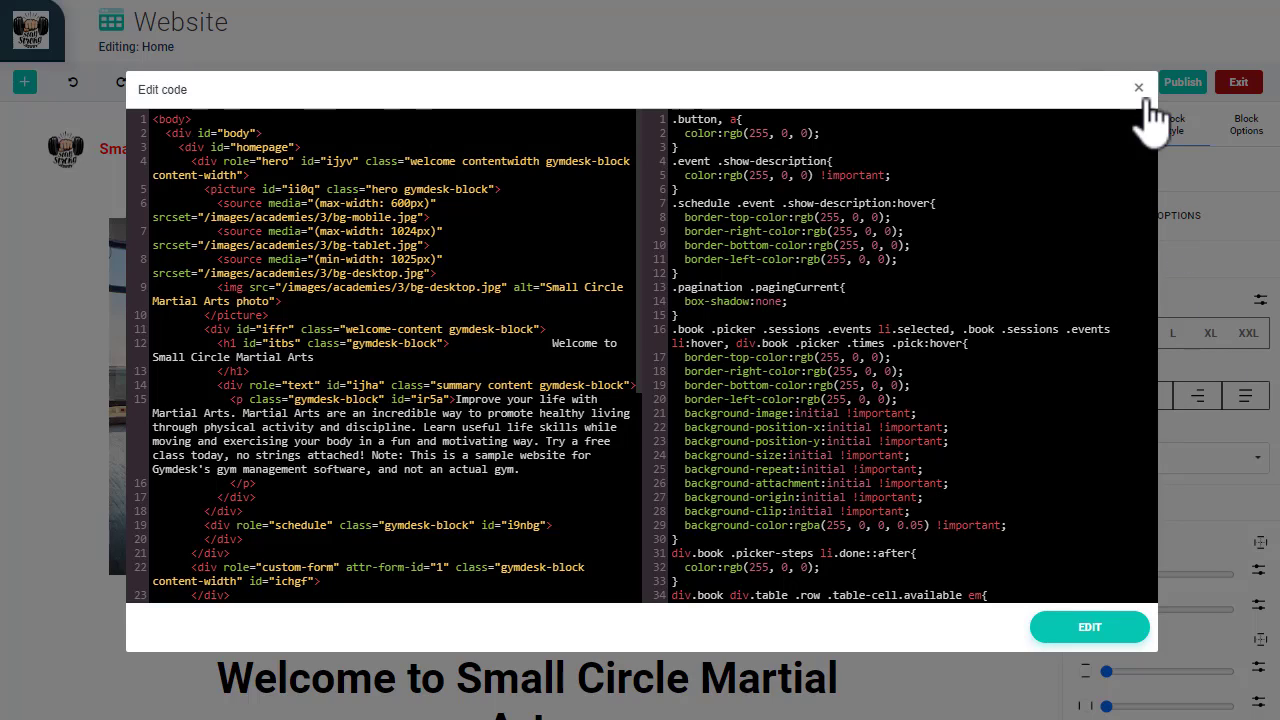
{"action": "left_click", "coordinate": [1138, 88]}
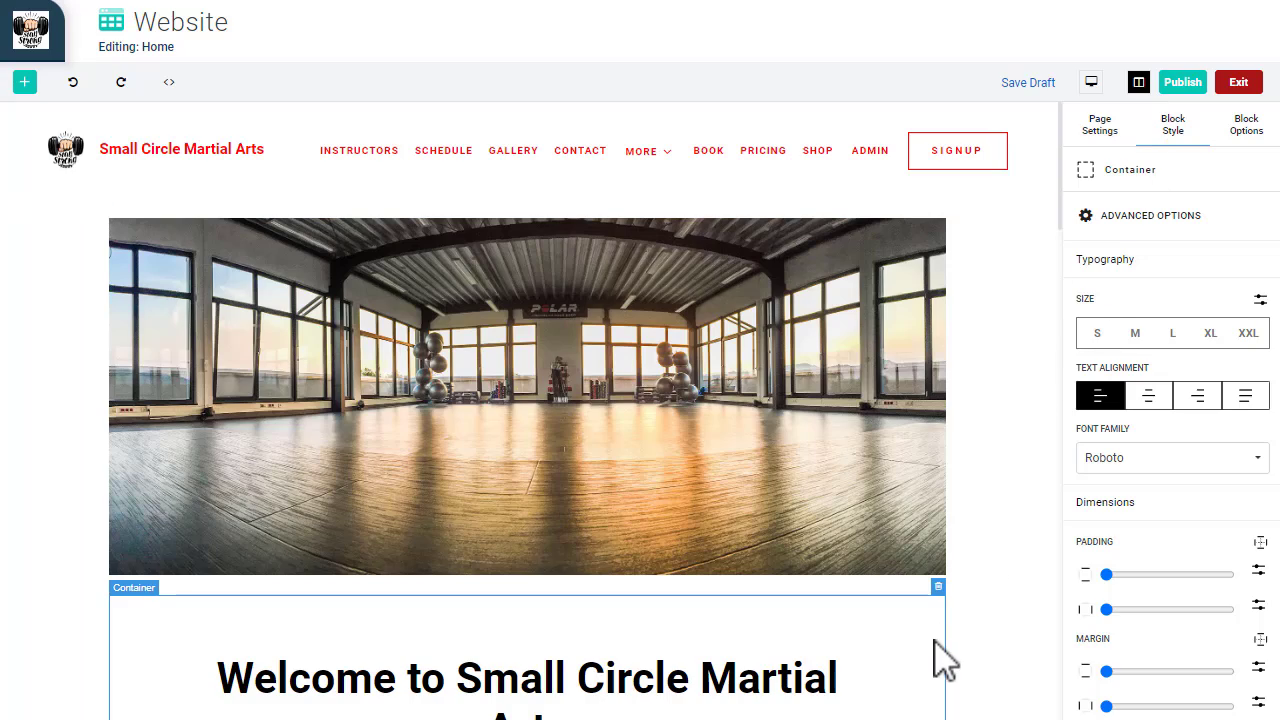
Set the welcome container's Id to 'signup' in Block Options
{"action": "left_click", "coordinate": [1248, 124]}
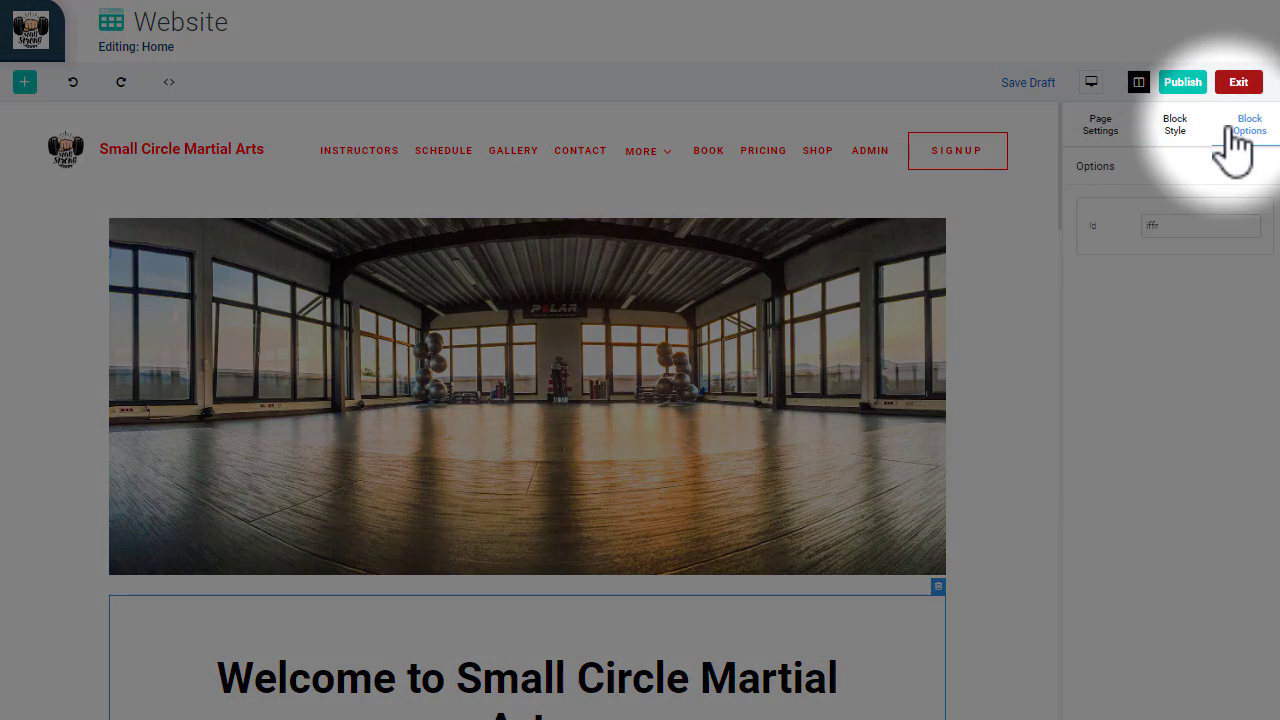
{"action": "left_click", "coordinate": [1200, 224]}
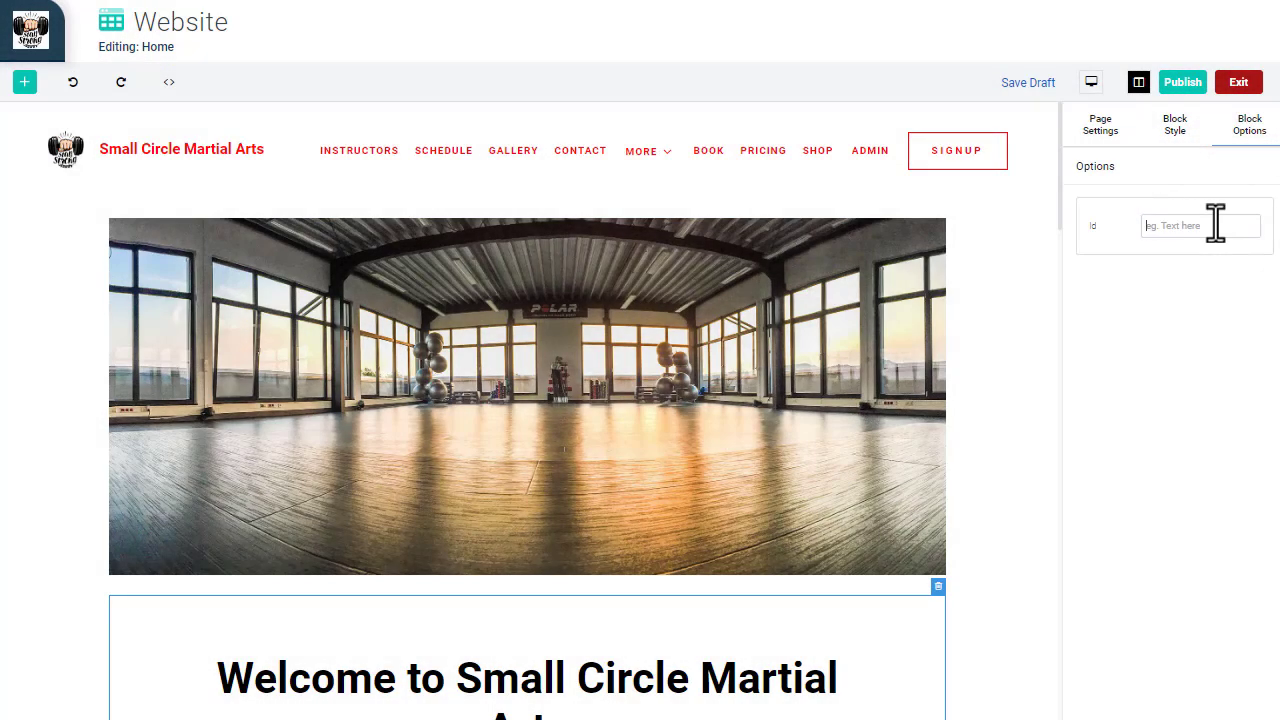
{"action": "type", "text": "signup"}
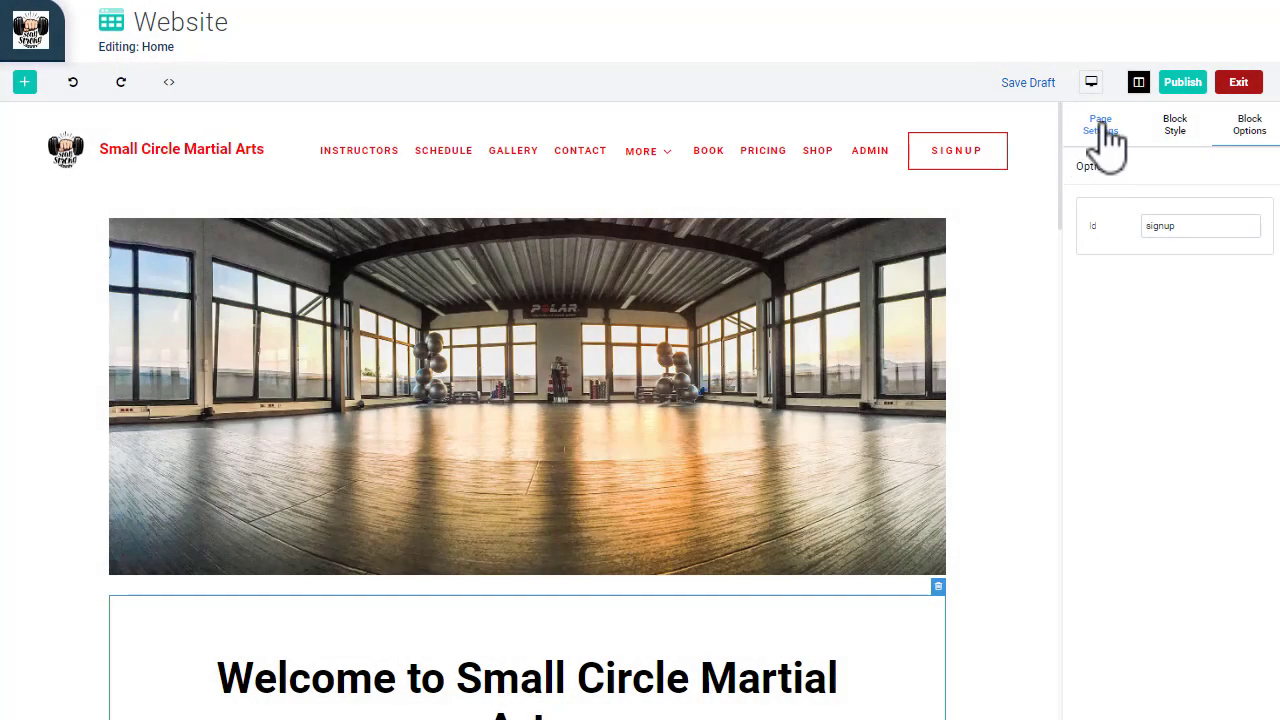
{"action": "left_click", "coordinate": [1092, 82]}
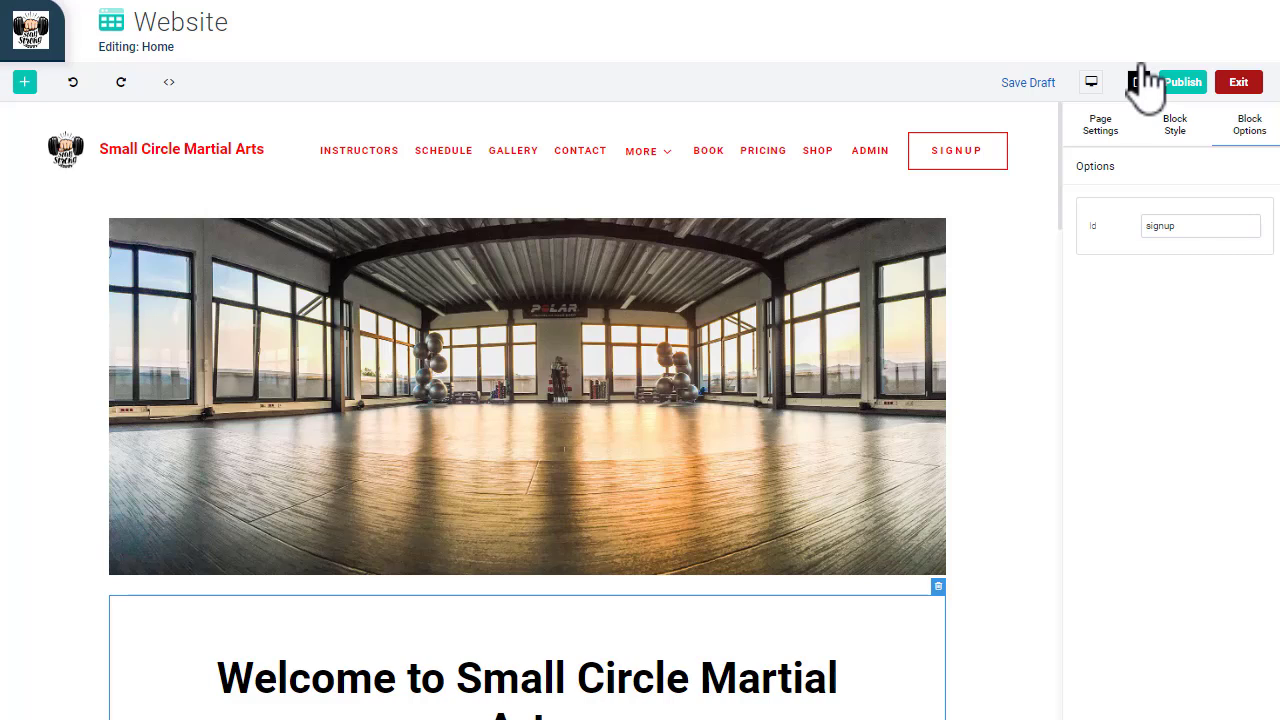
Publish the homepage and scroll the live site through the welcome, schedule and pricing sections
{"action": "left_click", "coordinate": [1182, 80]}
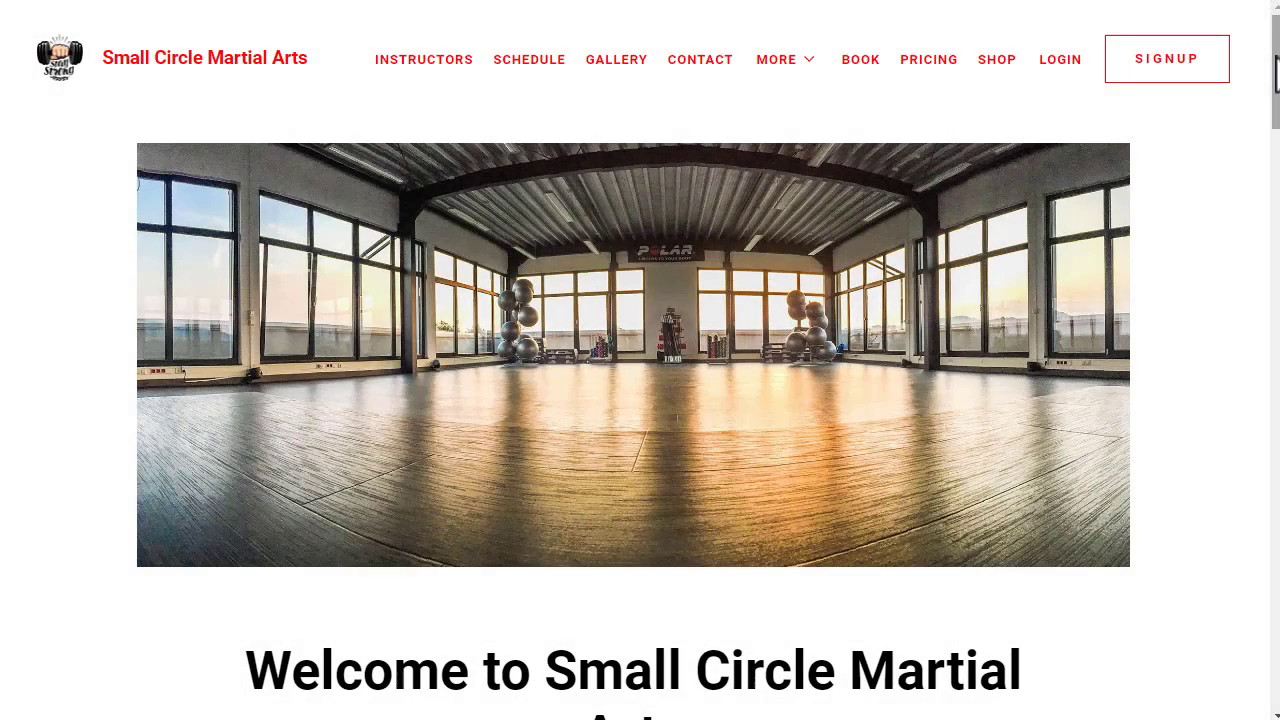
{"action": "scroll", "scroll_direction": "down", "scroll_amount": 3}
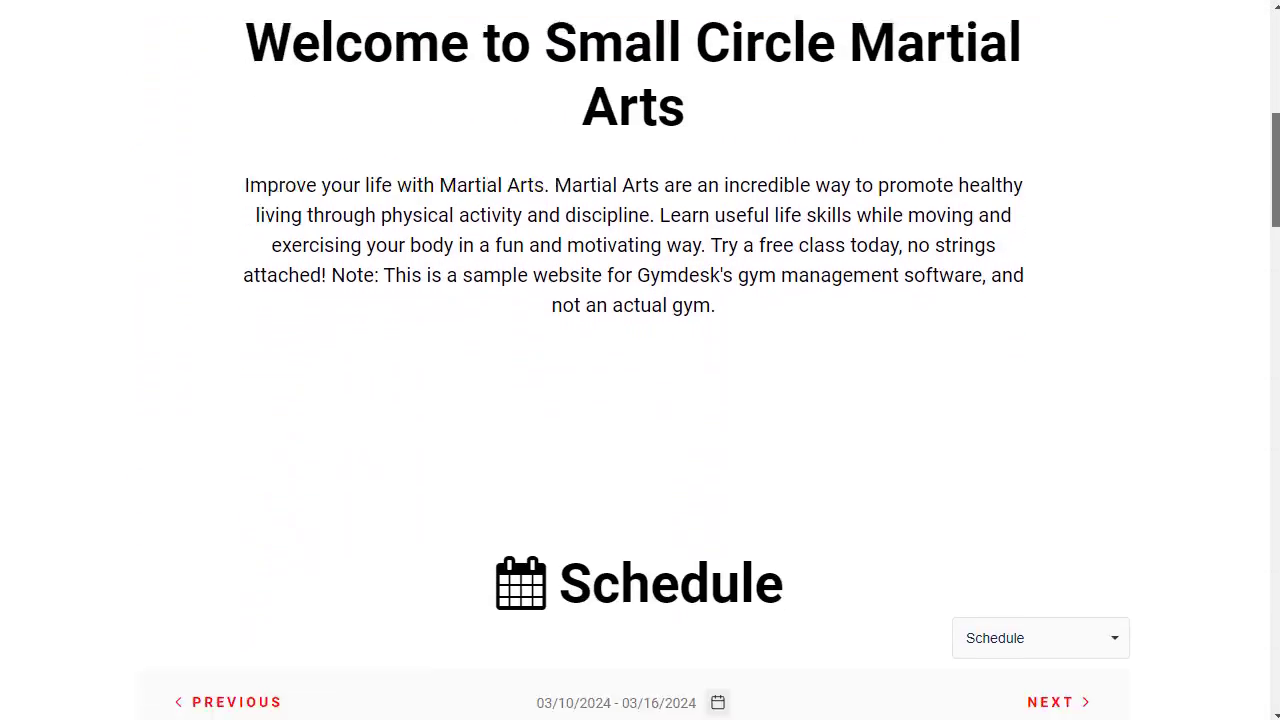
{"action": "scroll", "scroll_direction": "down", "scroll_amount": 3}
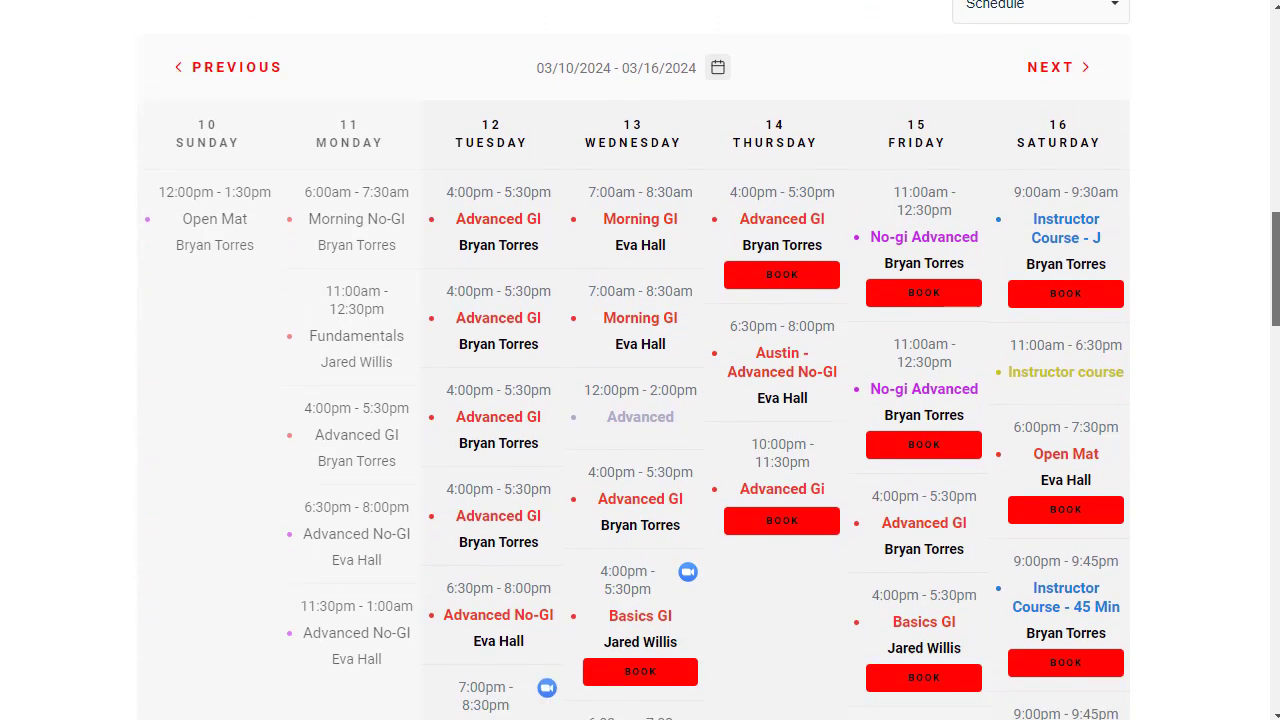
{"action": "scroll", "scroll_direction": "down", "scroll_amount": 3}
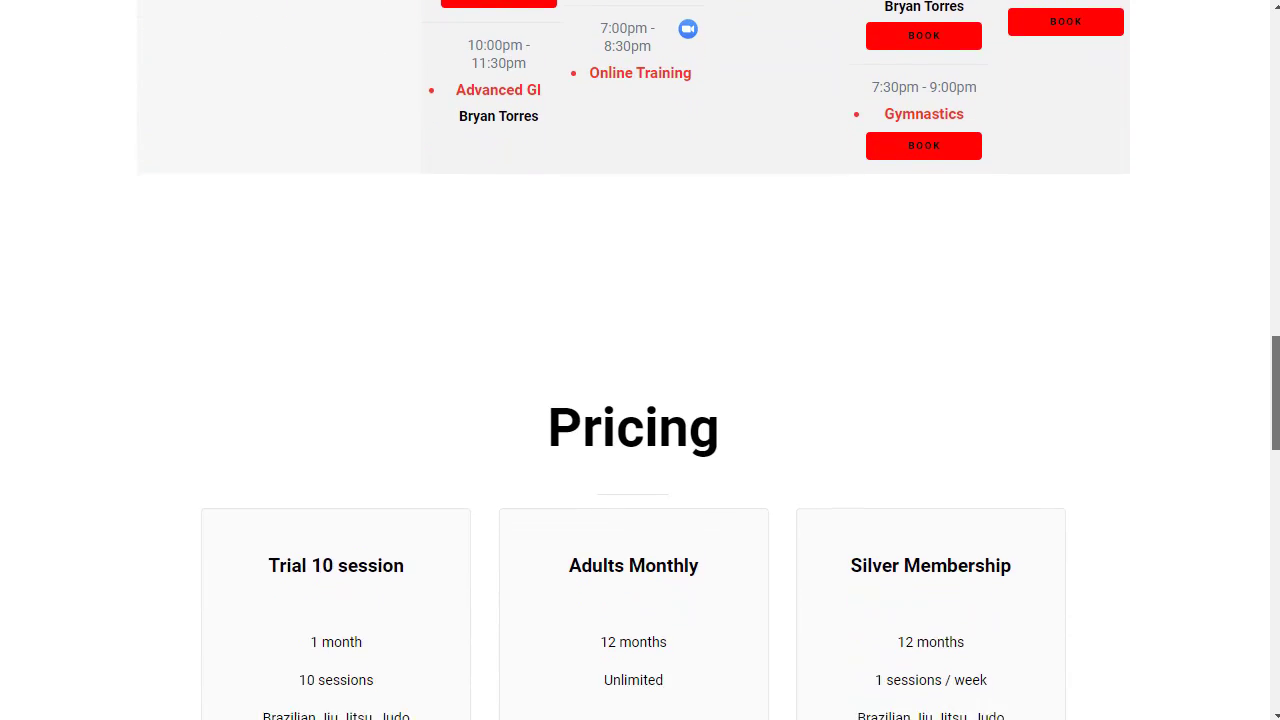
{"action": "scroll", "scroll_direction": "down", "scroll_amount": 3}
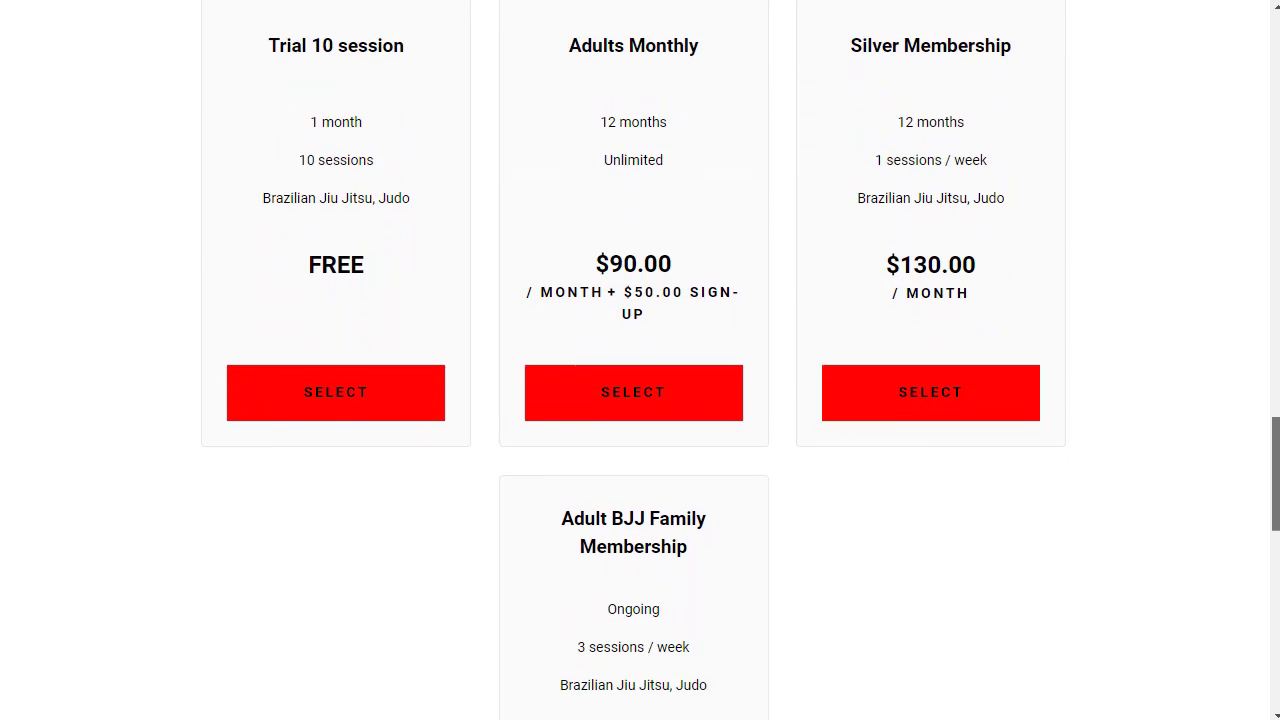
{"action": "scroll", "scroll_direction": "down", "scroll_amount": 3}
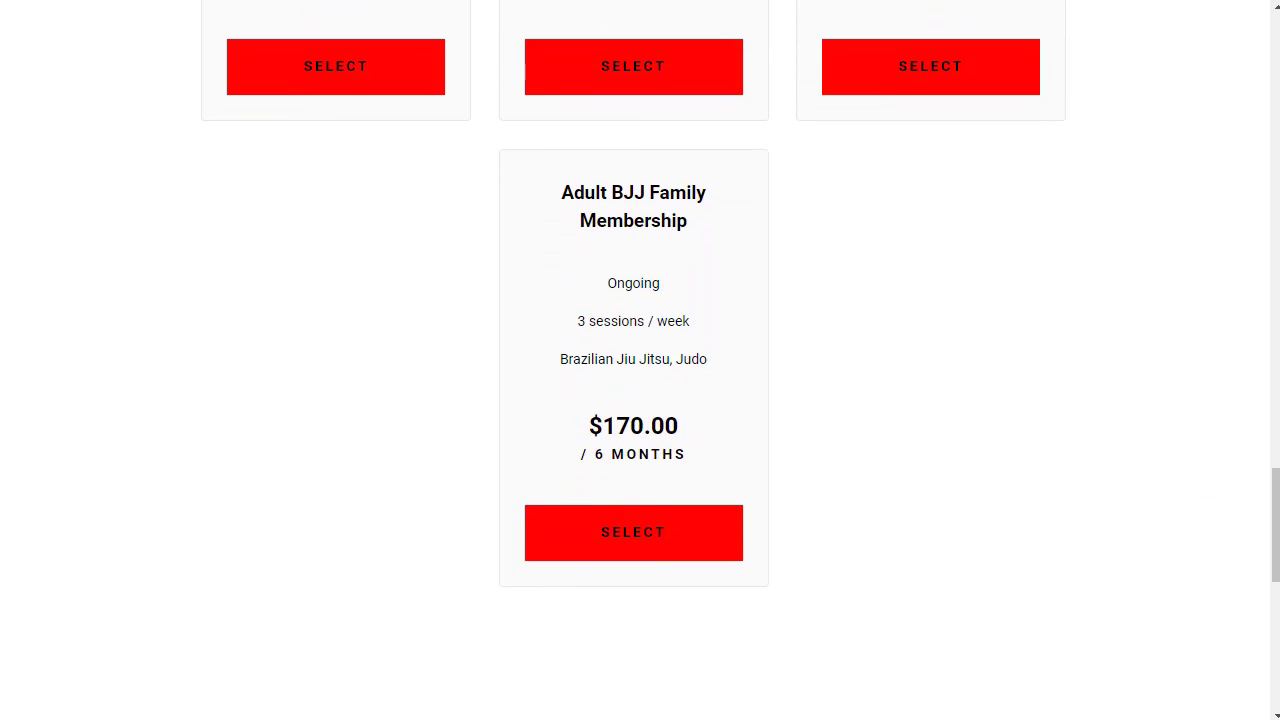